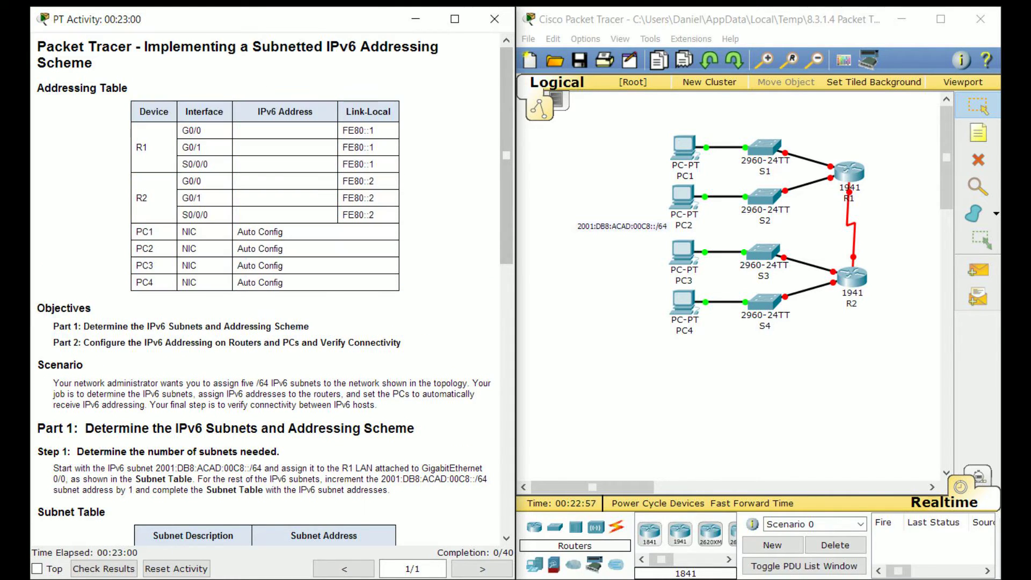
- Scroll through the activity instructions and return to R1's CLI under interface g0/0
{"action": "scroll", "scroll_direction": "down", "scroll_amount": 3}
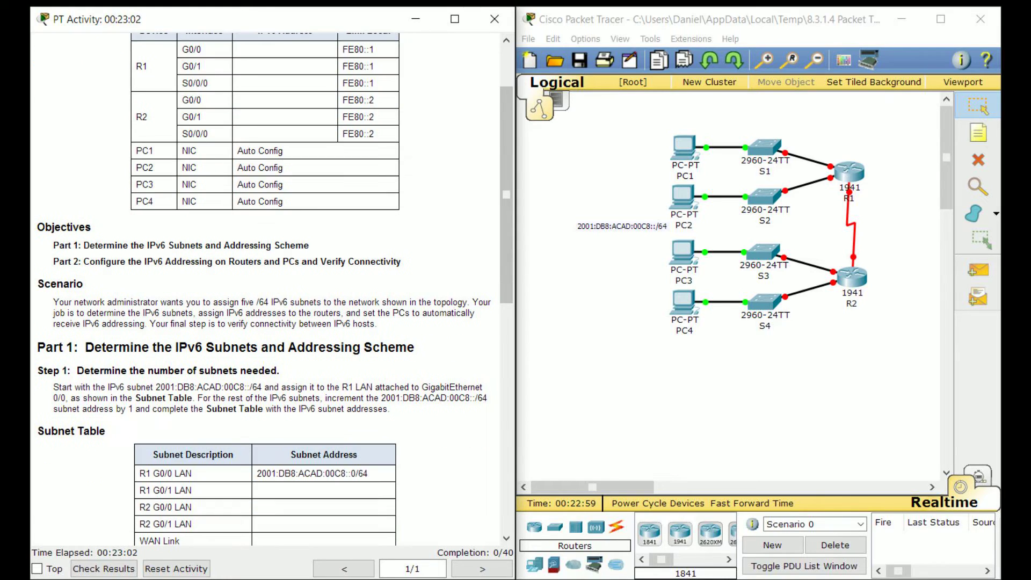
{"action": "scroll", "scroll_direction": "down", "scroll_amount": 3}
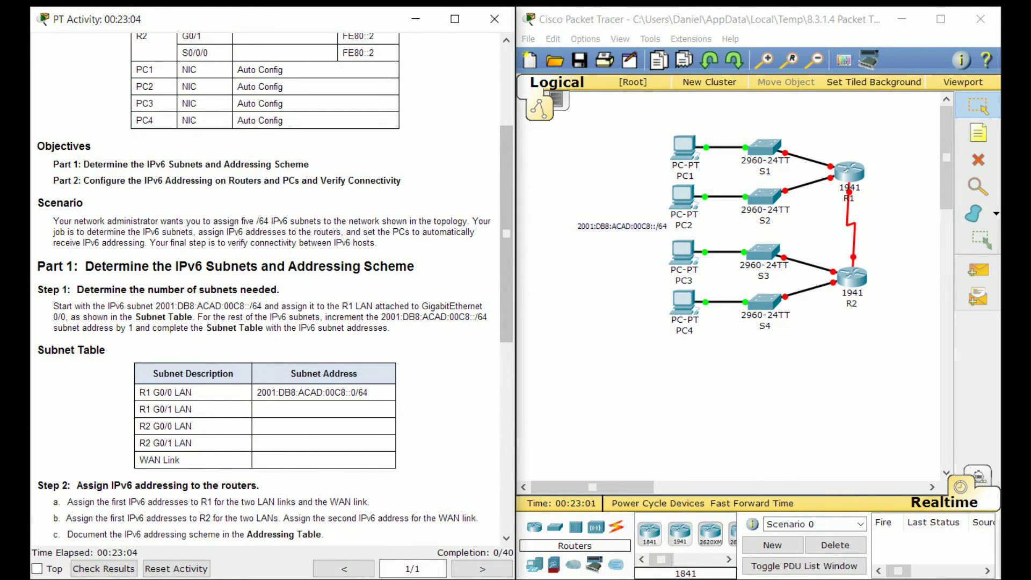
{"action": "scroll", "scroll_direction": "down", "scroll_amount": 3}
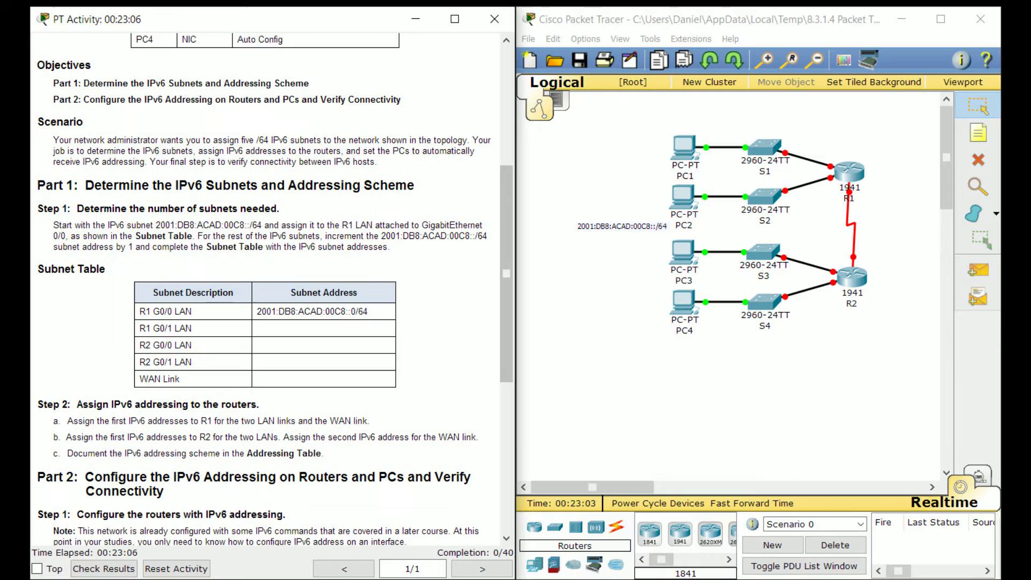
{"action": "scroll", "scroll_direction": "down", "scroll_amount": 3}
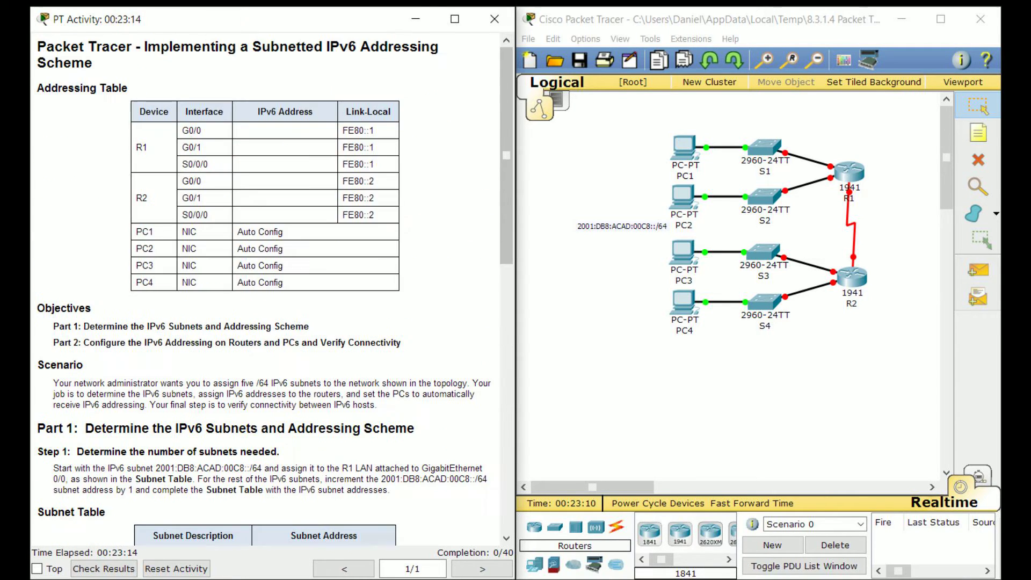
{"action": "scroll", "scroll_direction": "down", "scroll_amount": 3}
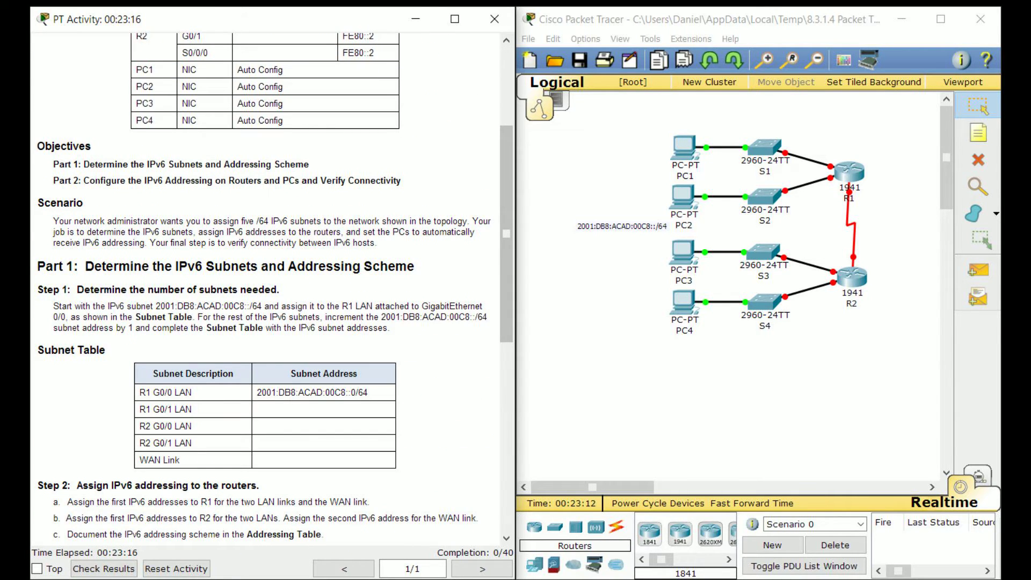
{"action": "scroll", "scroll_direction": "down", "scroll_amount": 3}
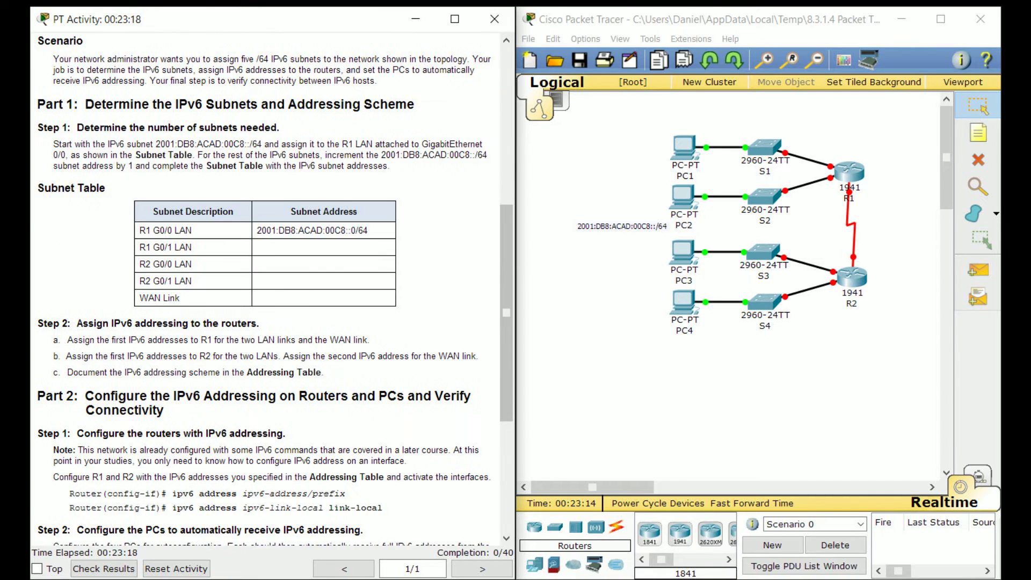
{"action": "scroll", "scroll_direction": "down", "scroll_amount": 3}
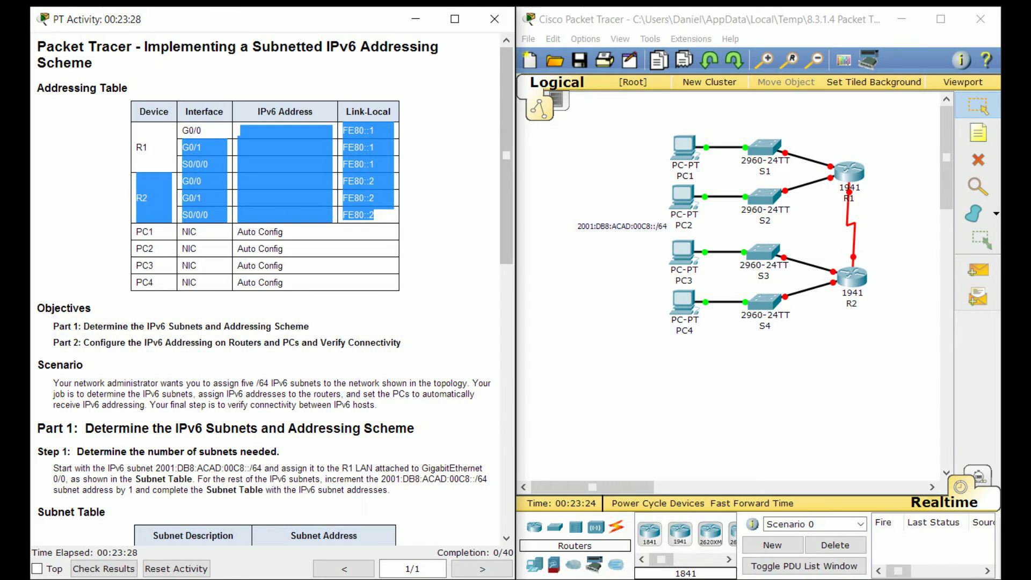
{"action": "scroll", "scroll_direction": "down", "scroll_amount": 3}
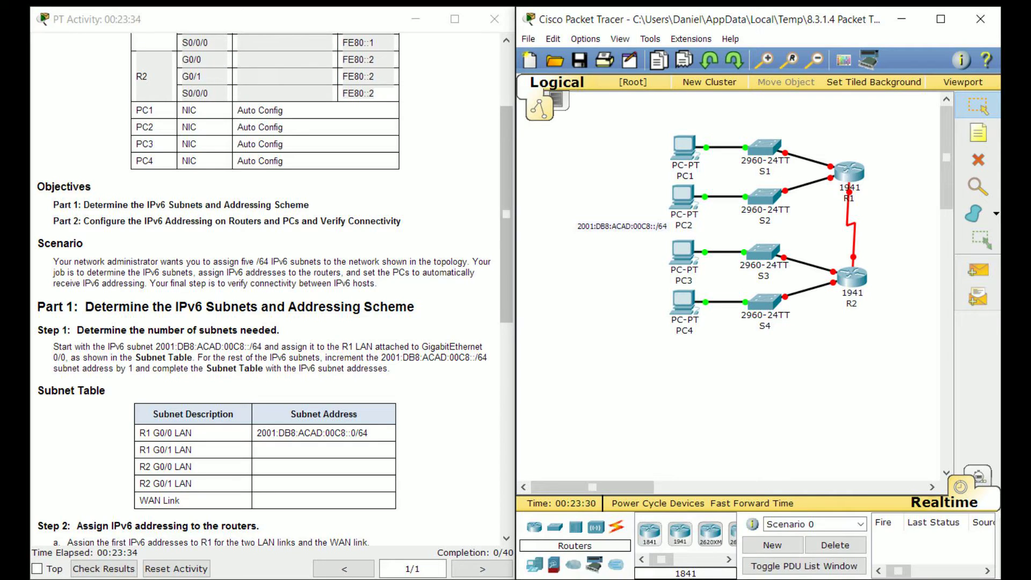
{"action": "scroll", "scroll_direction": "down", "scroll_amount": 3}
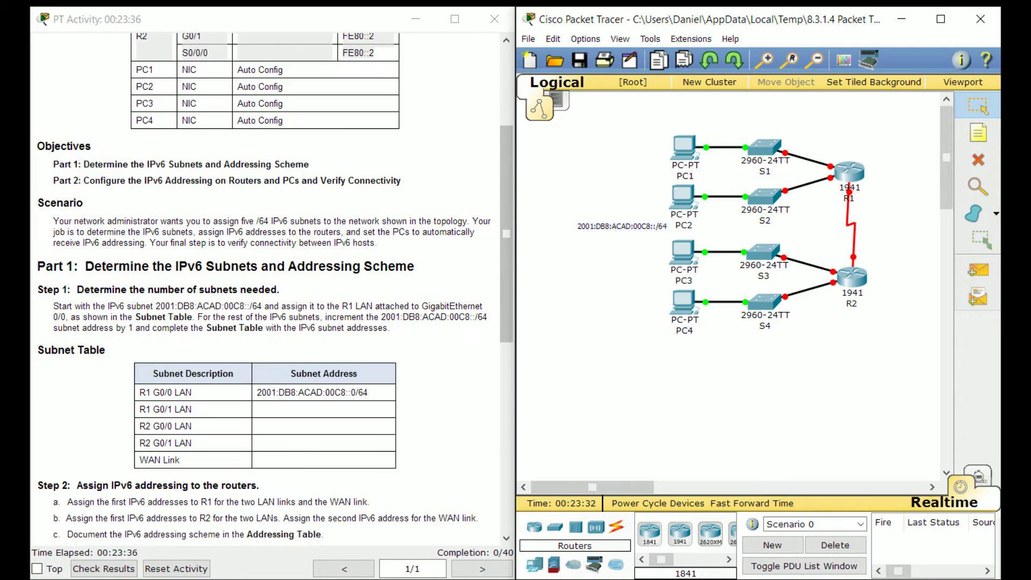
{"action": "scroll", "scroll_direction": "down", "scroll_amount": 3}
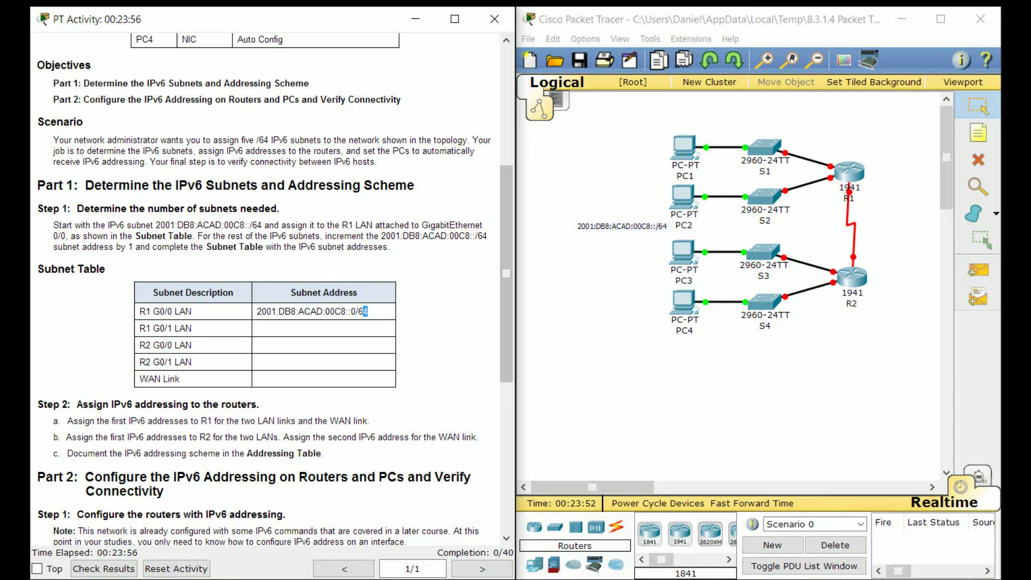
{"action": "type", "text": "4"}
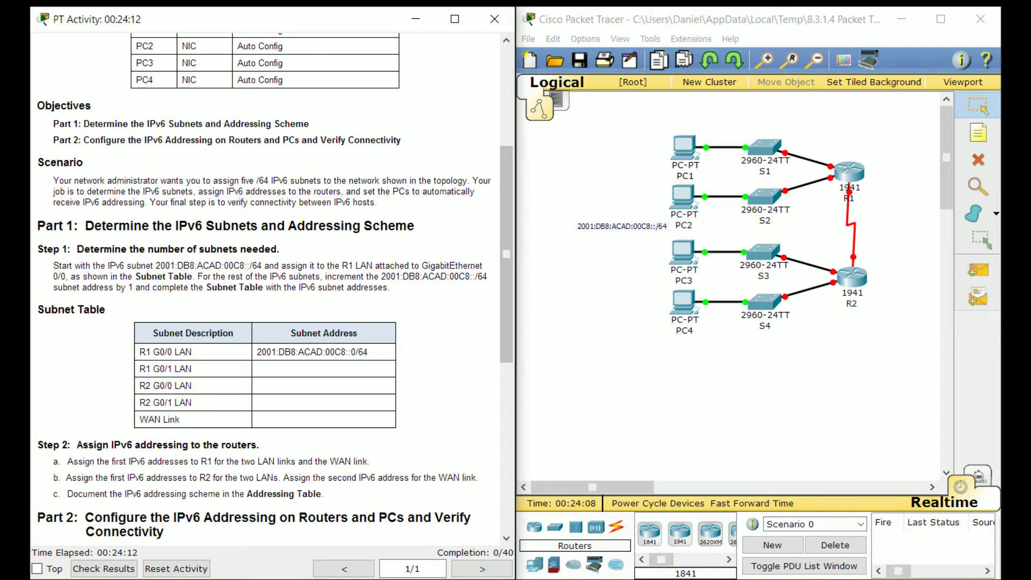
{"action": "double_click", "coordinate": [342, 352]}
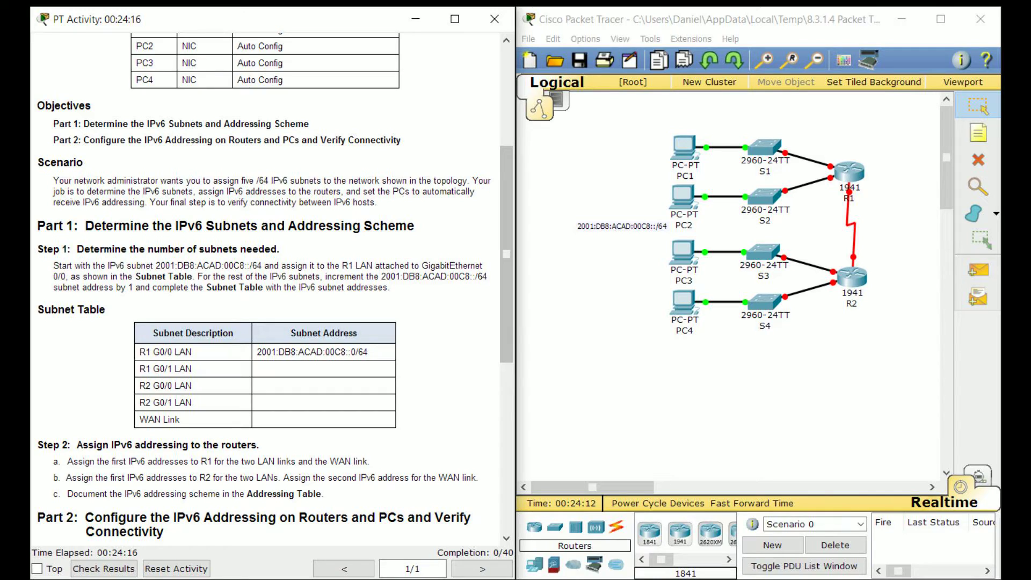
{"action": "scroll", "scroll_direction": "down", "scroll_amount": 3}
{"action": "type", "text": "ipv6 a"}
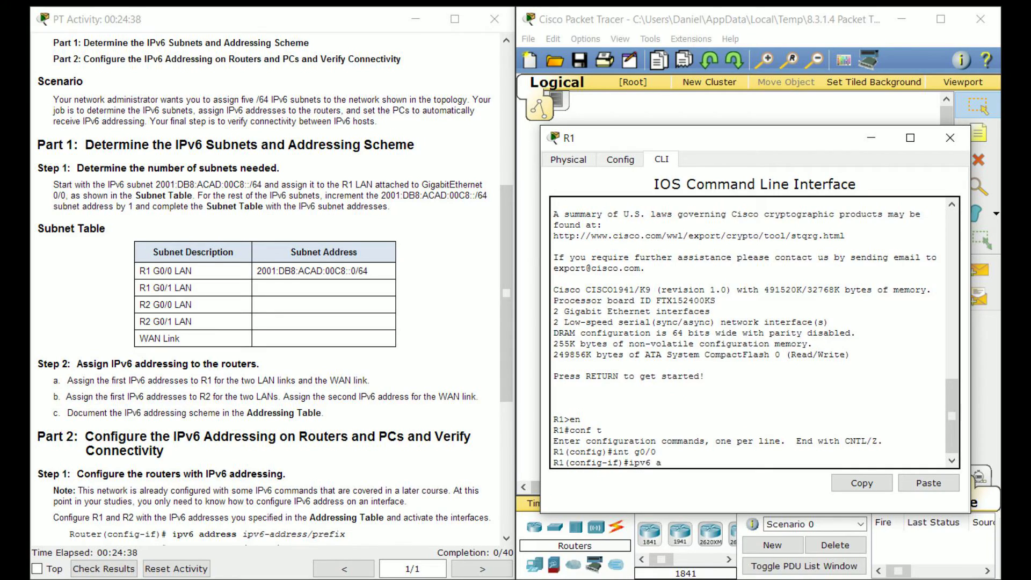
- Assign the global IPv6 address 2001:DB8:ACAD:C8::1/64 to R1's G0/0 interface
{"action": "type", "text": "ddress 2001"}
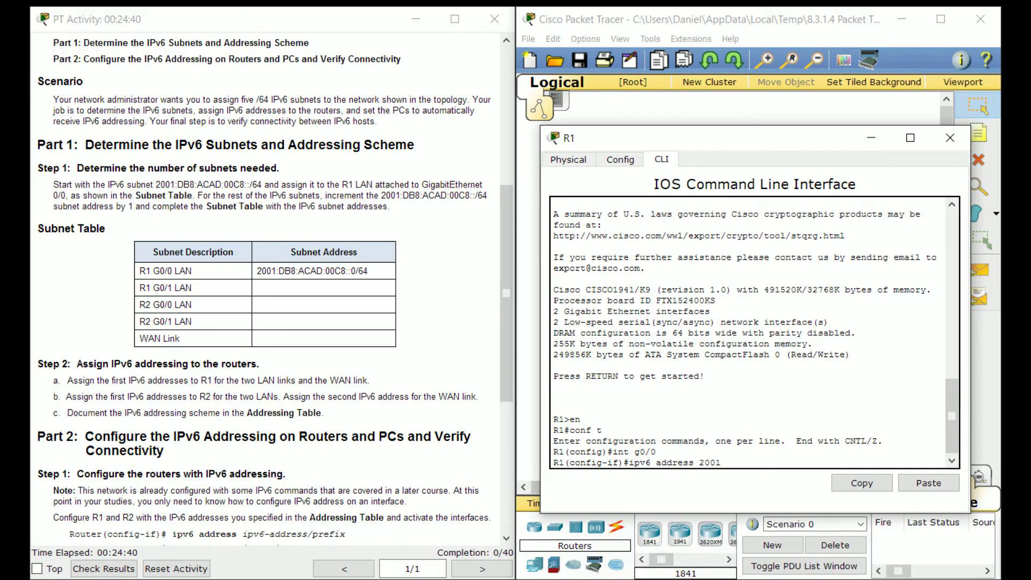
{"action": "type", "text": ":DB8:ACAD:C8"}
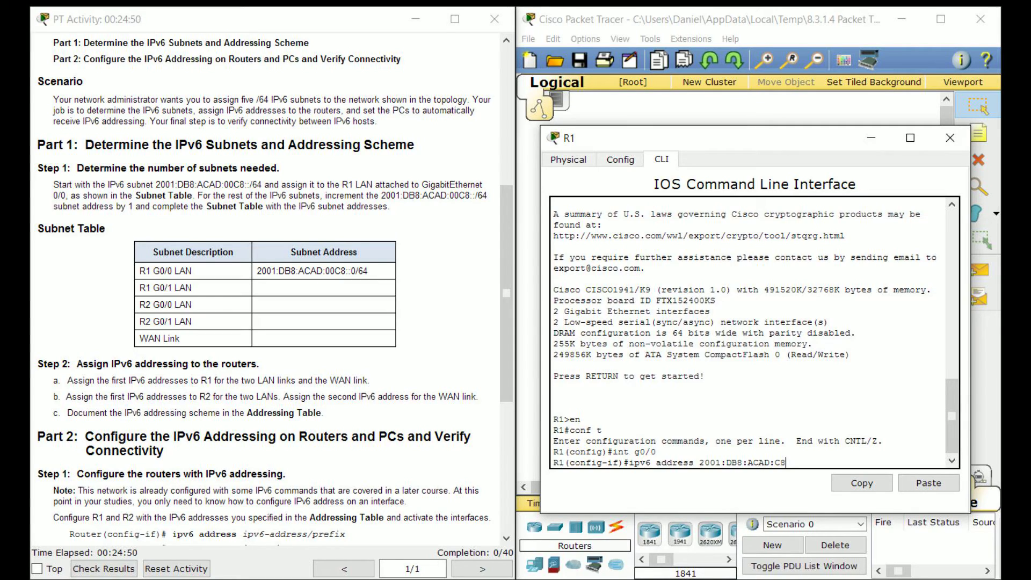
{"action": "type", "text": "::"}
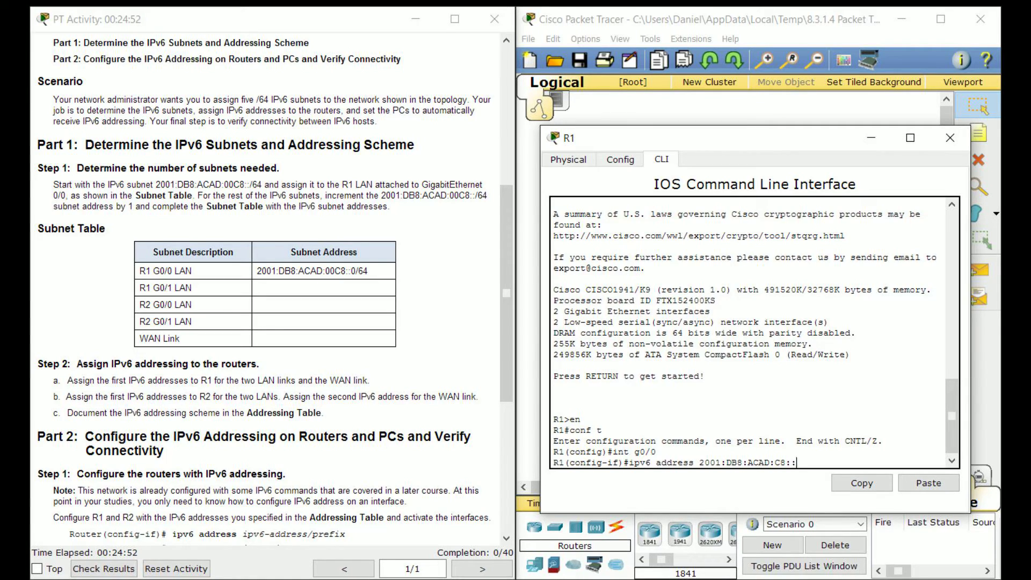
{"action": "type", "text": "0/"}
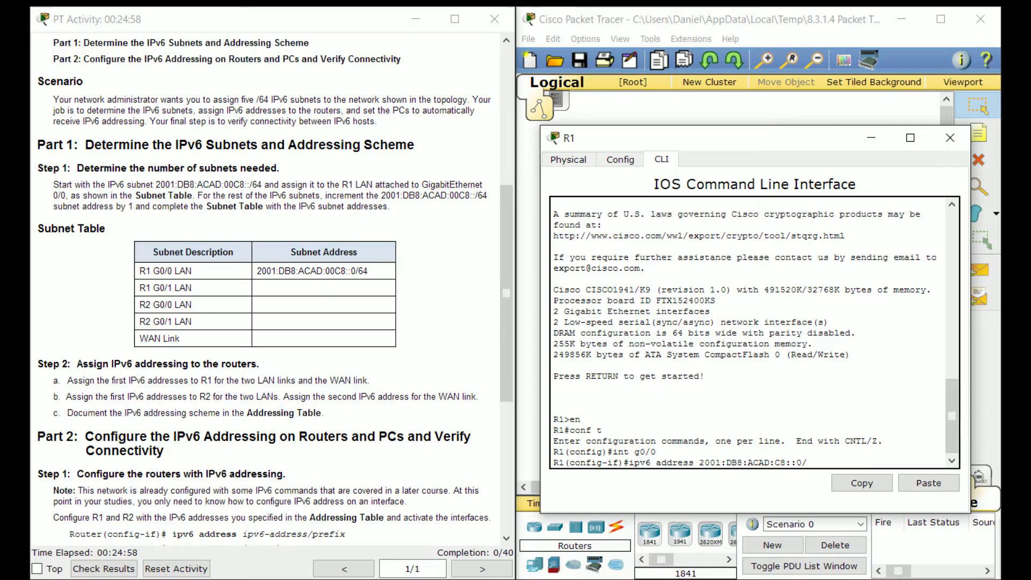
{"action": "type", "text": "1"}
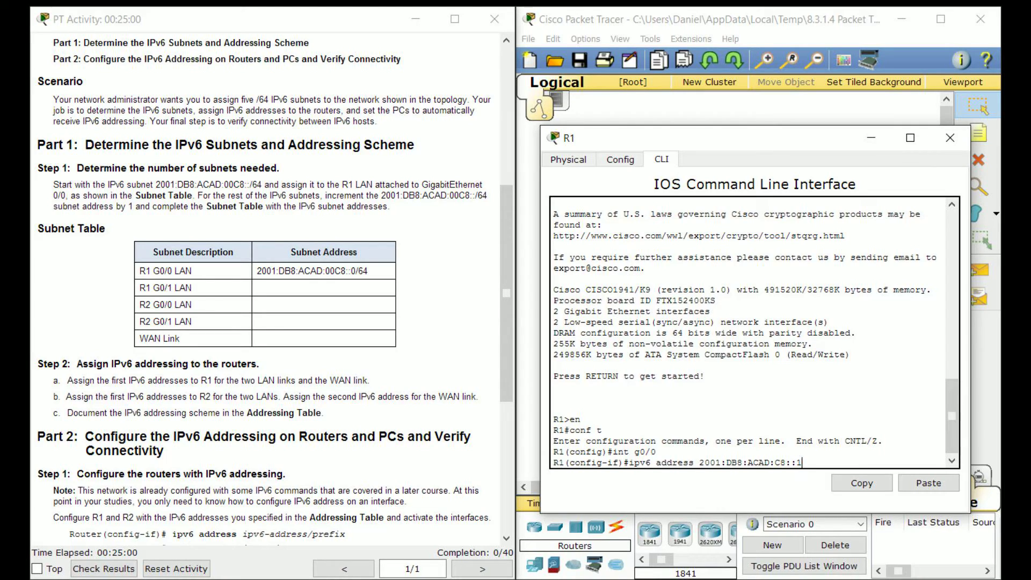
{"action": "type", "text": "/64"}
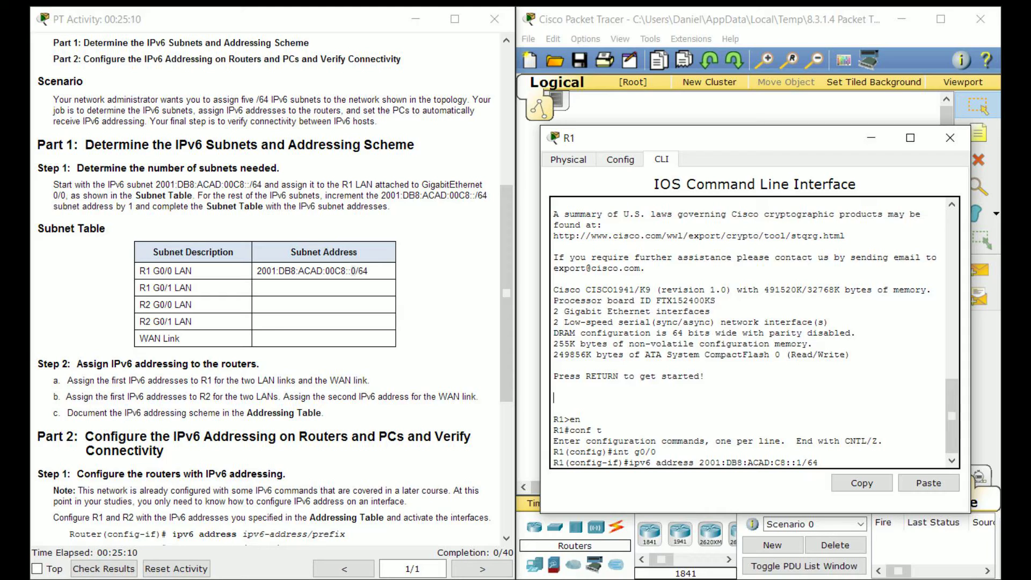
{"action": "left_click", "coordinate": [354, 270]}
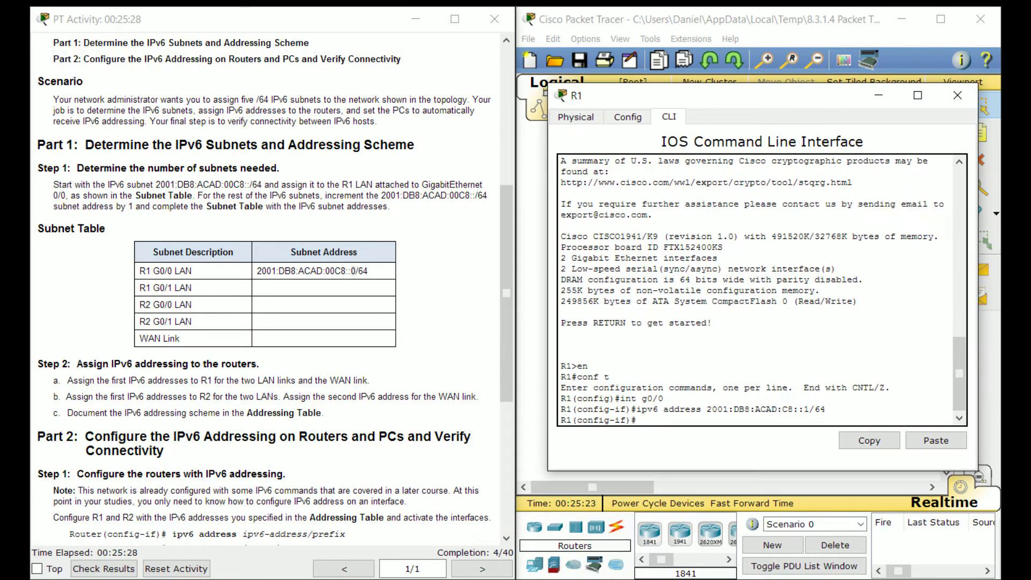
- Enable R1 G0/0 with 'no shutdown' and give it link-local address FE80::1
{"action": "type", "text": "no sh"}
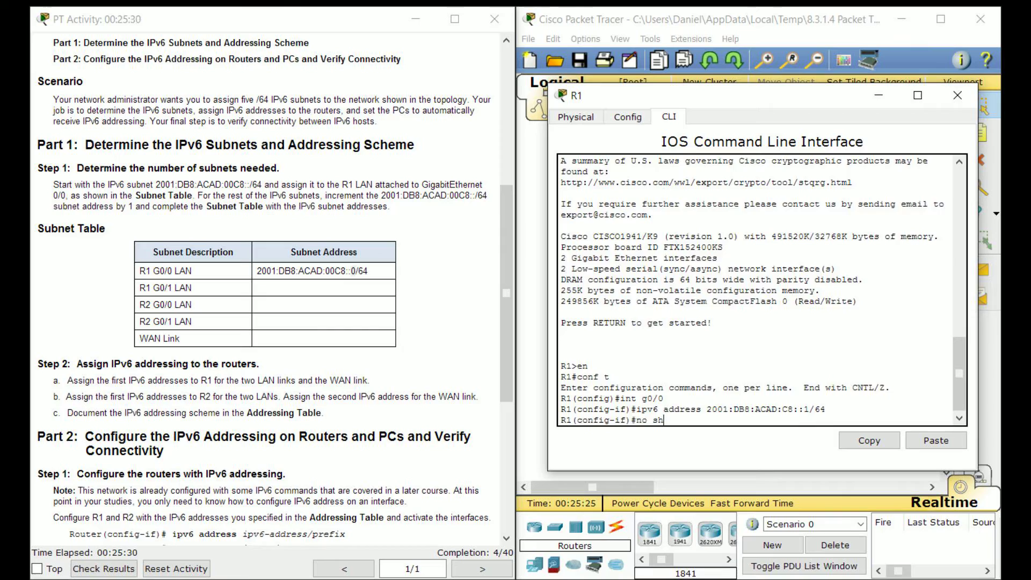
{"action": "key", "text": "enter"}
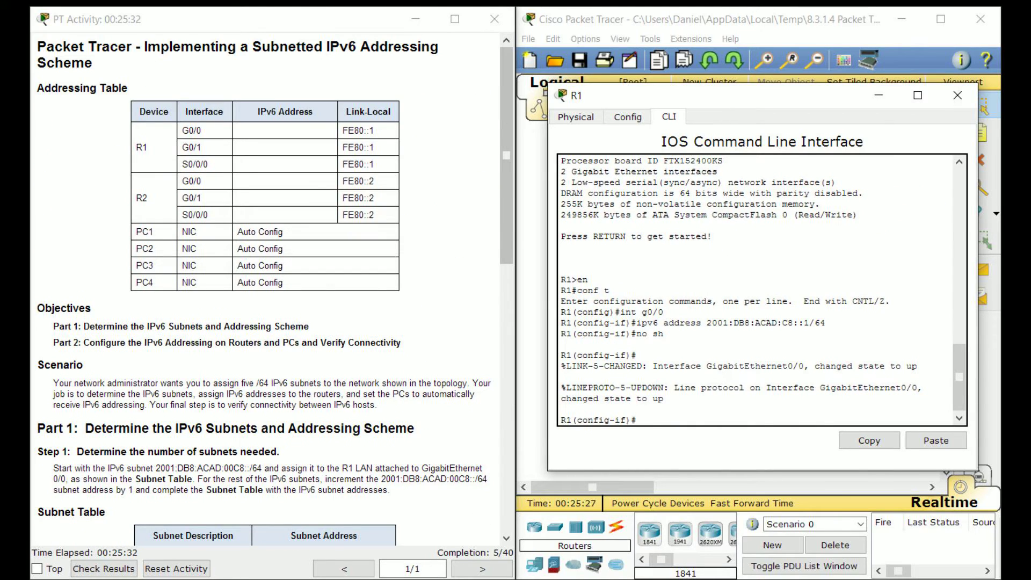
{"action": "type", "text": "iupv6"}
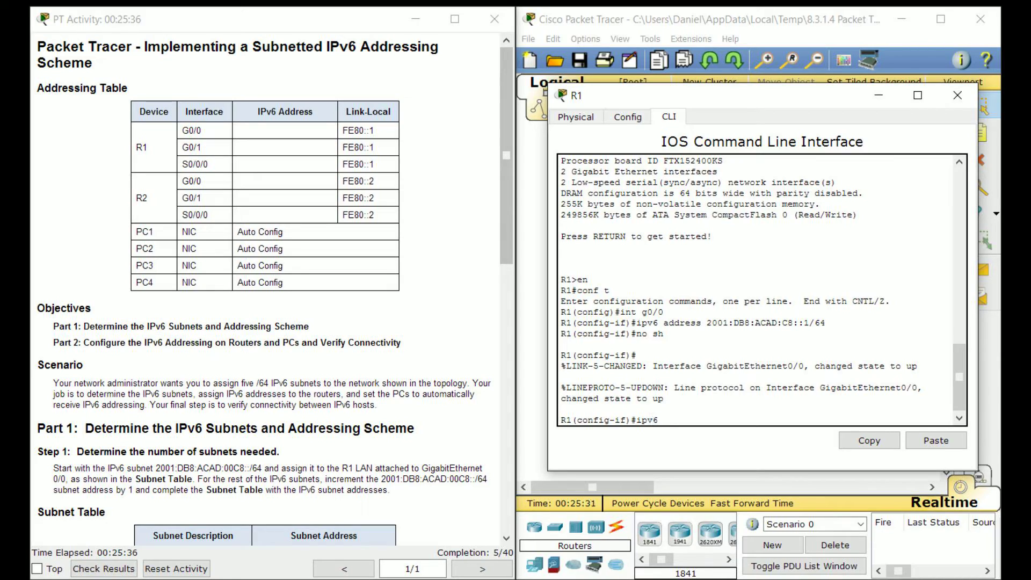
{"action": "type", "text": "address FE80::1 link-local"}
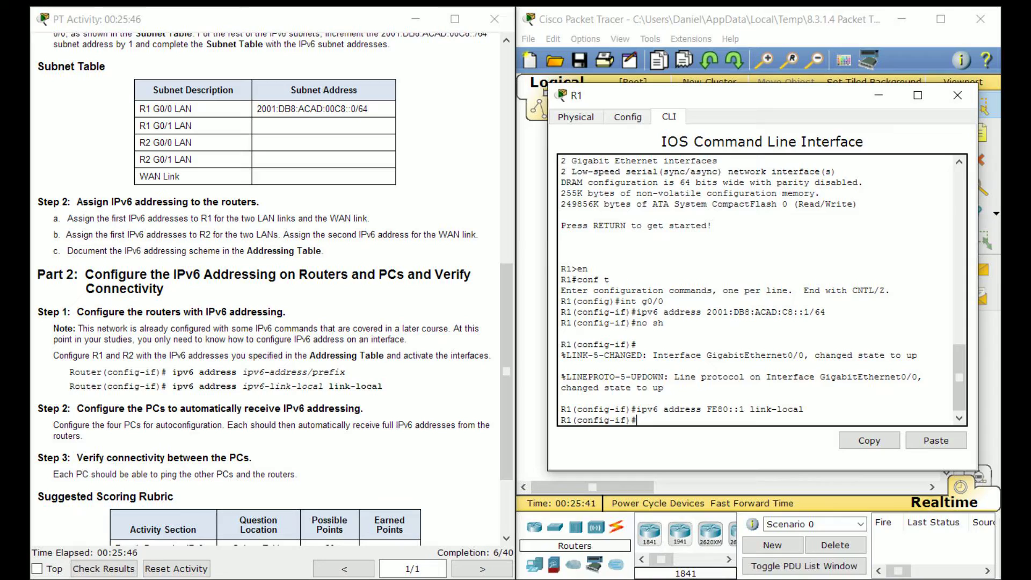
- Assign 2001:DB8:ACAD:C9::1/64 to R1's G0/1 interface
{"action": "type", "text": "int g0/1"}
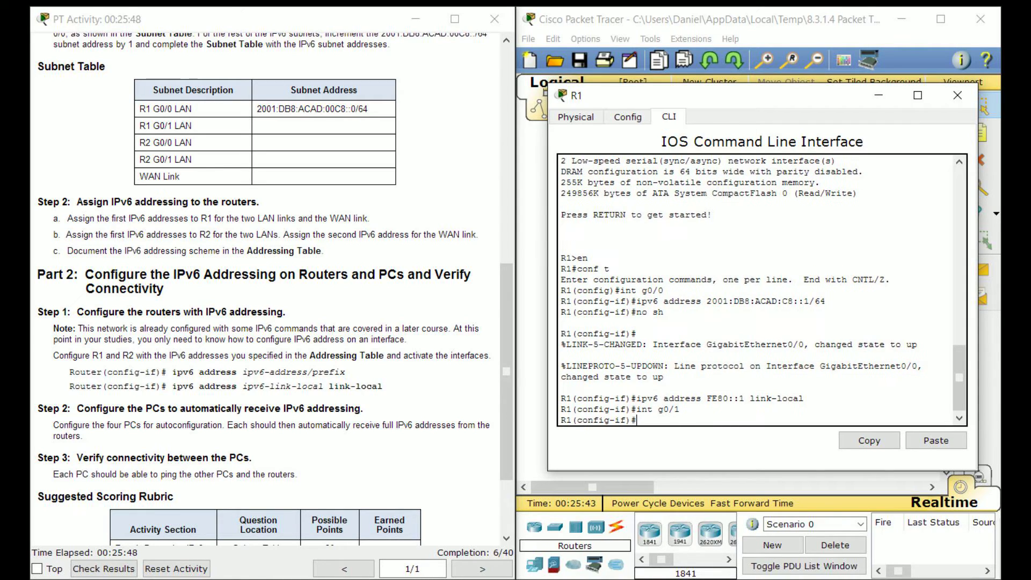
{"action": "type", "text": "ipv6"}
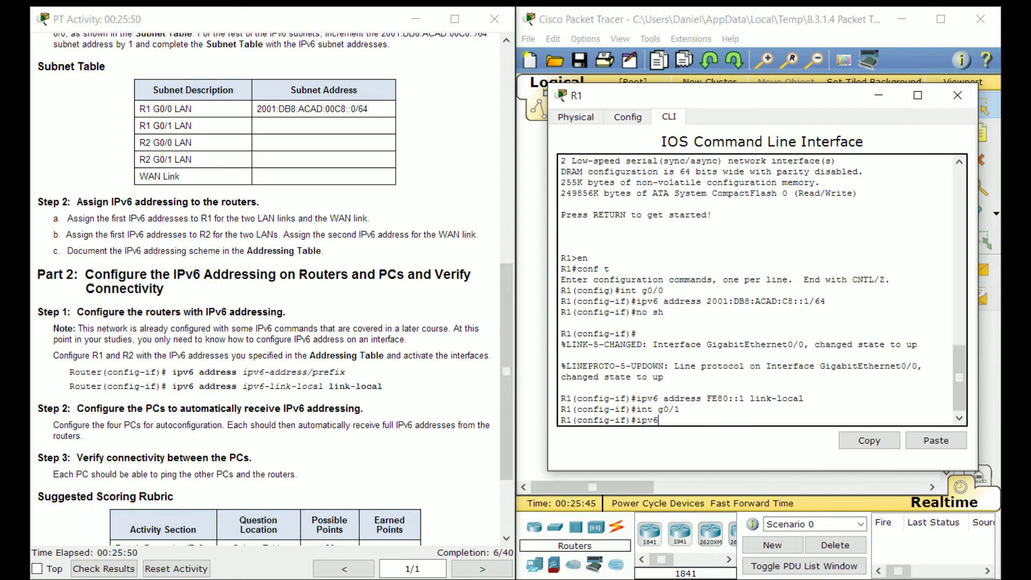
{"action": "type", "text": "address"}
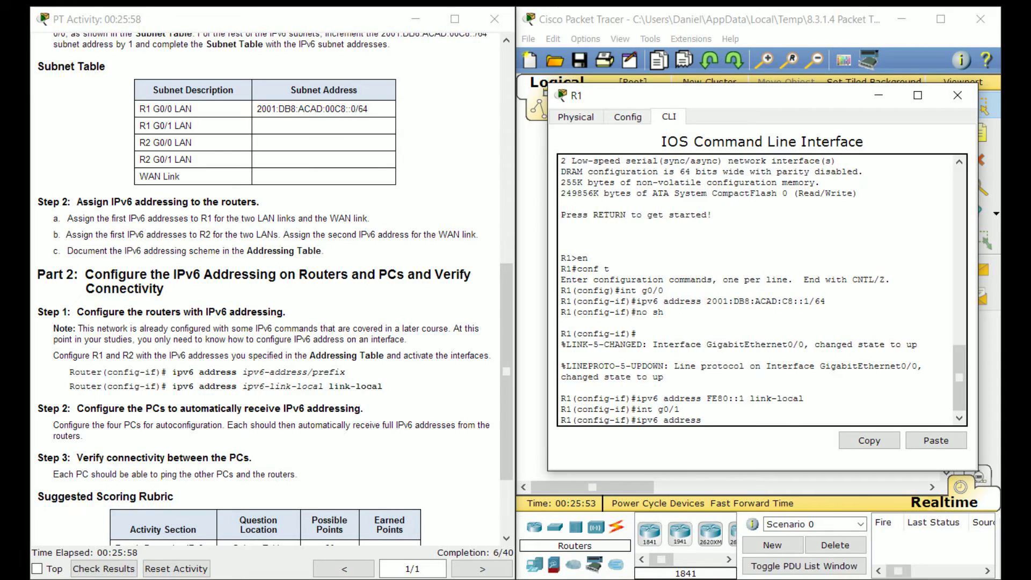
{"action": "type", "text": "2001:"}
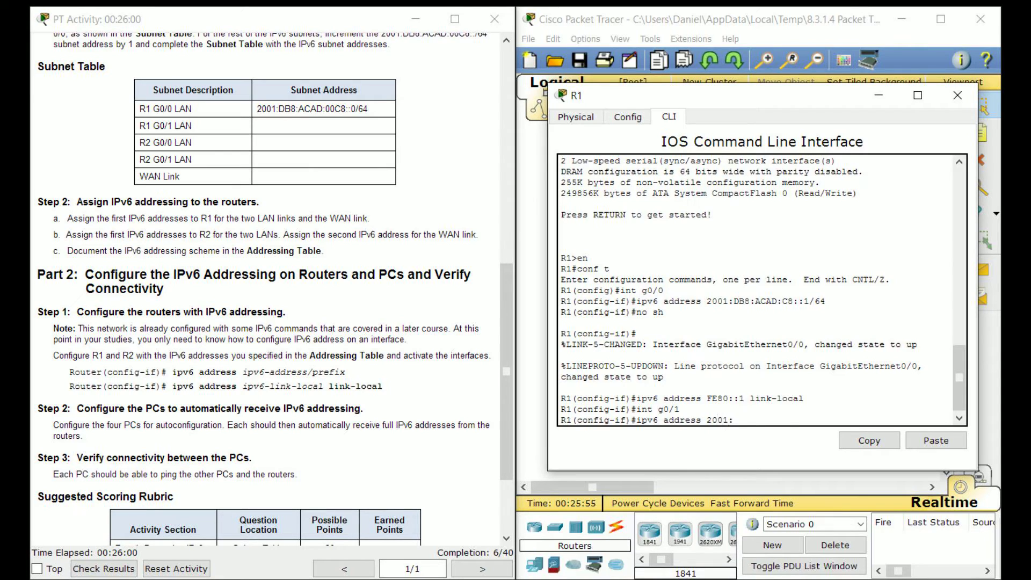
{"action": "type", "text": "DB8:ACA"}
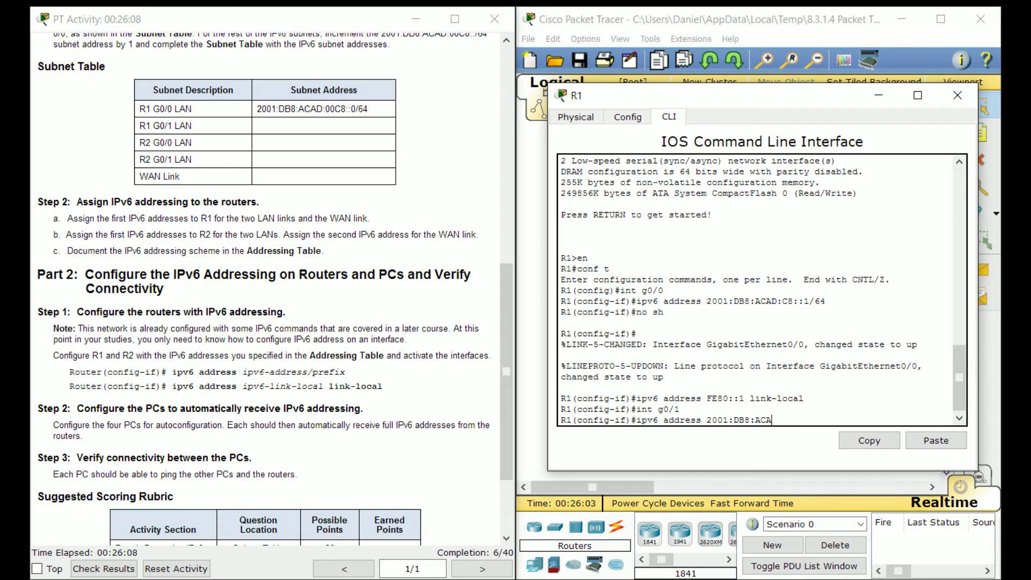
{"action": "type", "text": "D:C9:"}
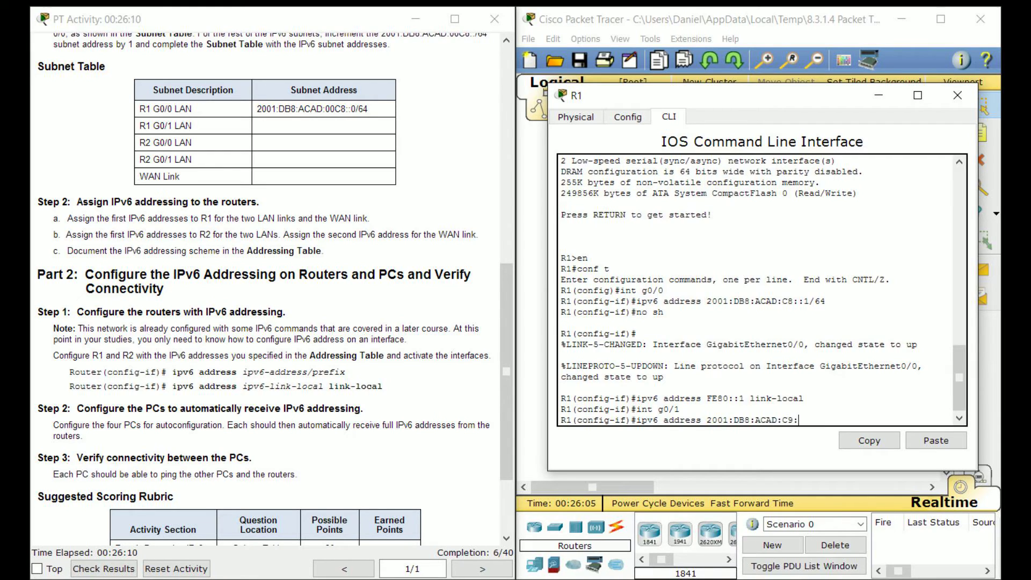
{"action": "type", "text": "::1/64"}
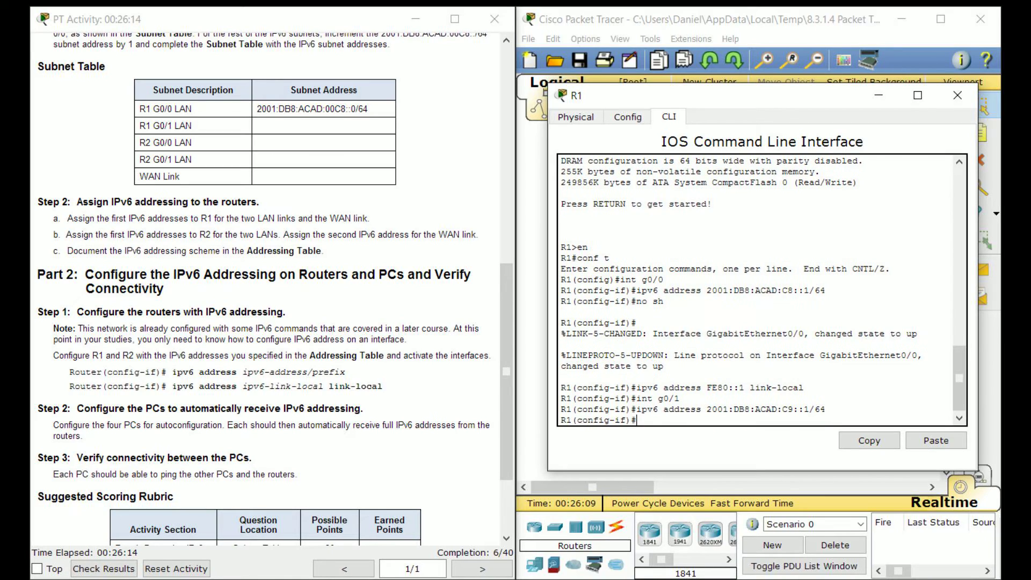
{"action": "double_click", "coordinate": [683, 409]}
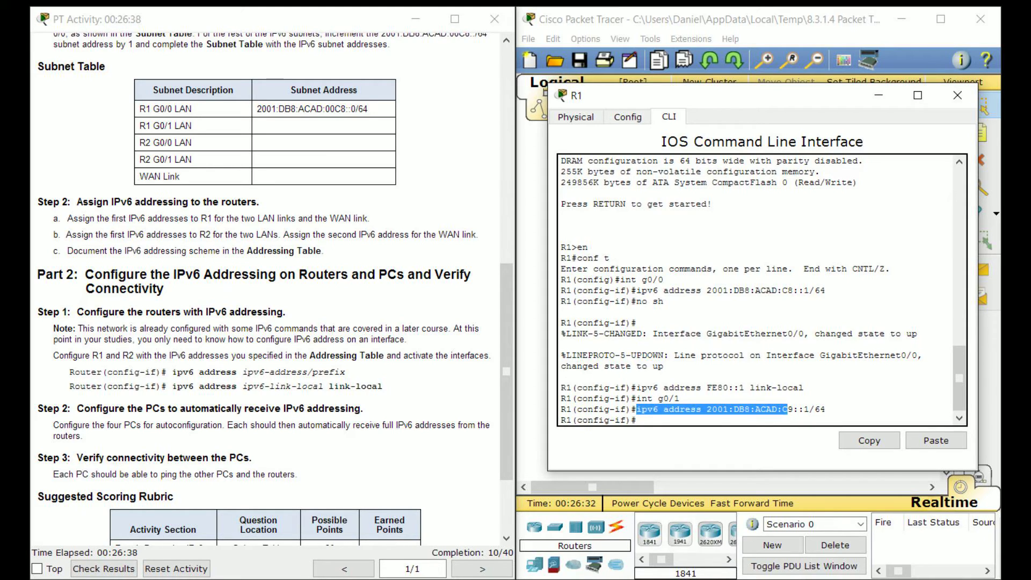
- Bring R1 G0/1 up and set its link-local address to FE80::1
{"action": "key", "text": "enter"}
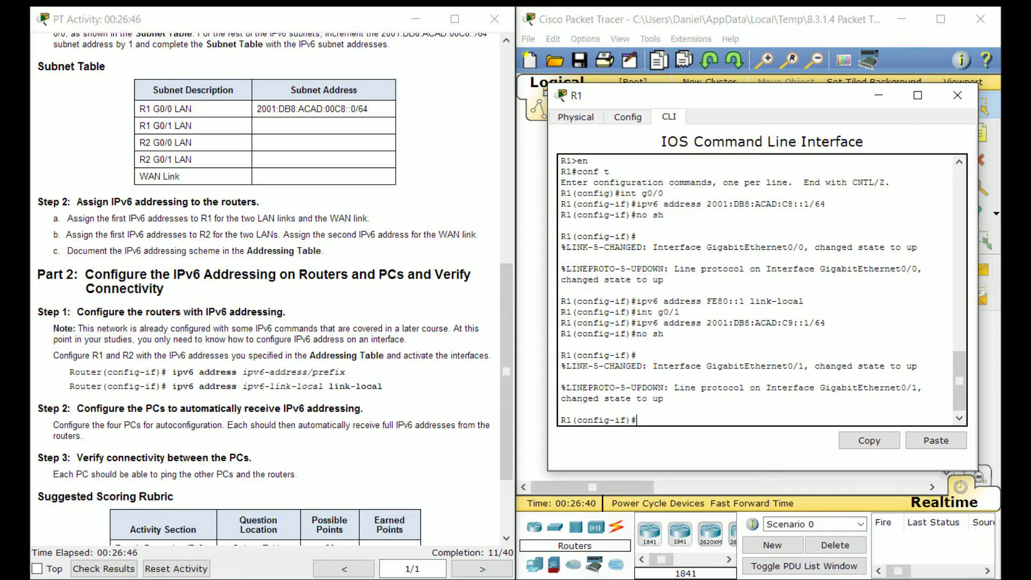
{"action": "type", "text": "ipv6 address FE80:"}
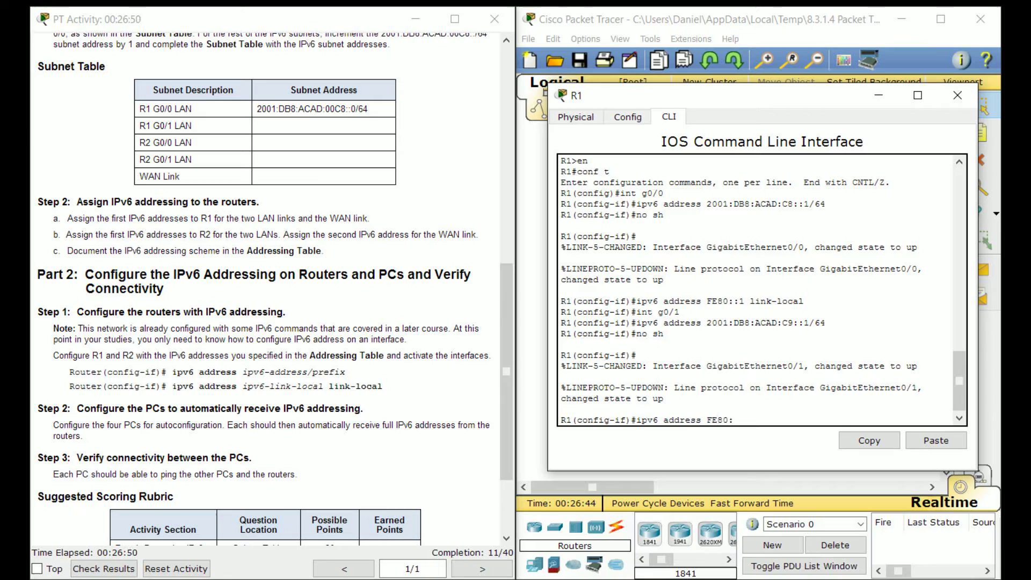
{"action": "key", "text": "enter"}
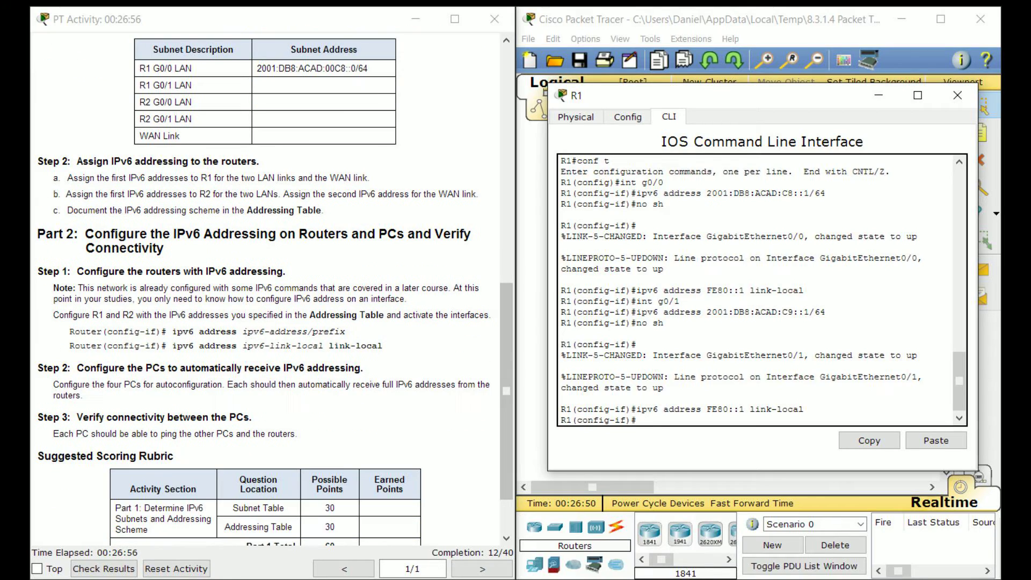
- Enter interface s0/0/0 on R1, then leave R1's window for the topology view
{"action": "type", "text": "int s0/0/0"}
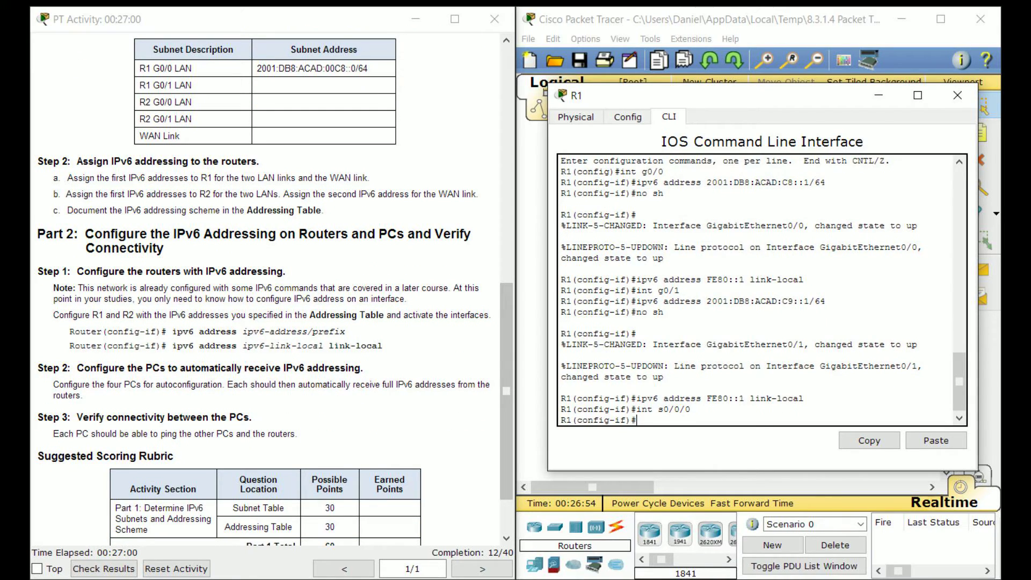
{"action": "type", "text": "ipv"}
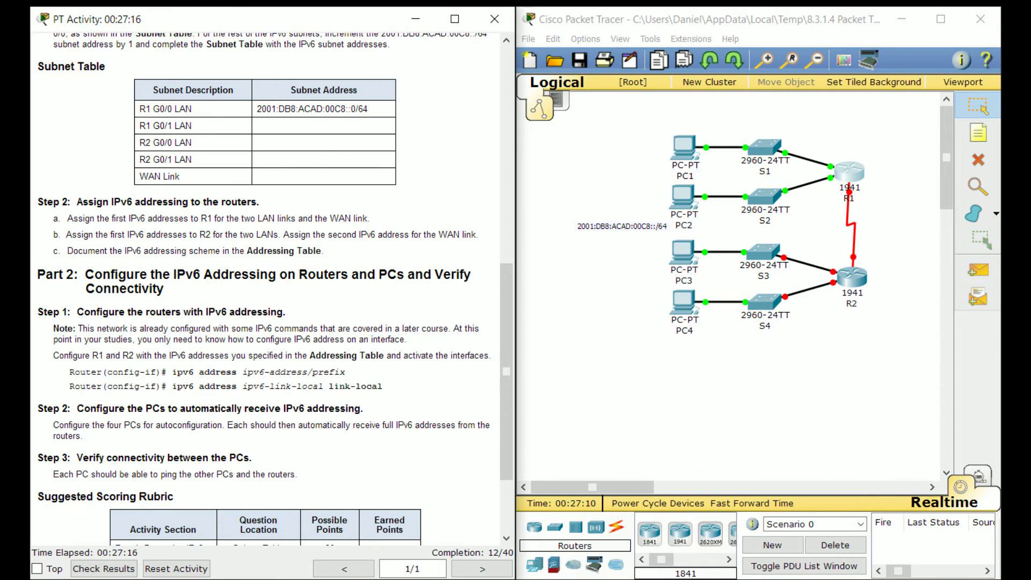
- In R2's CLI, assign 2001:DB8:ACAD:00CA::1/64 to interface G0/0
{"action": "left_click", "coordinate": [851, 278]}
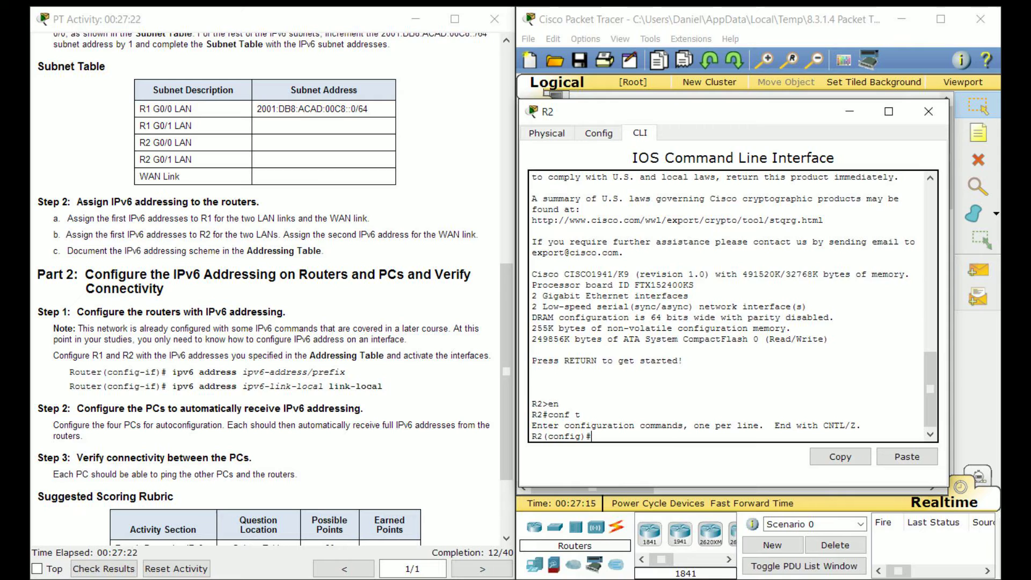
{"action": "type", "text": "int"}
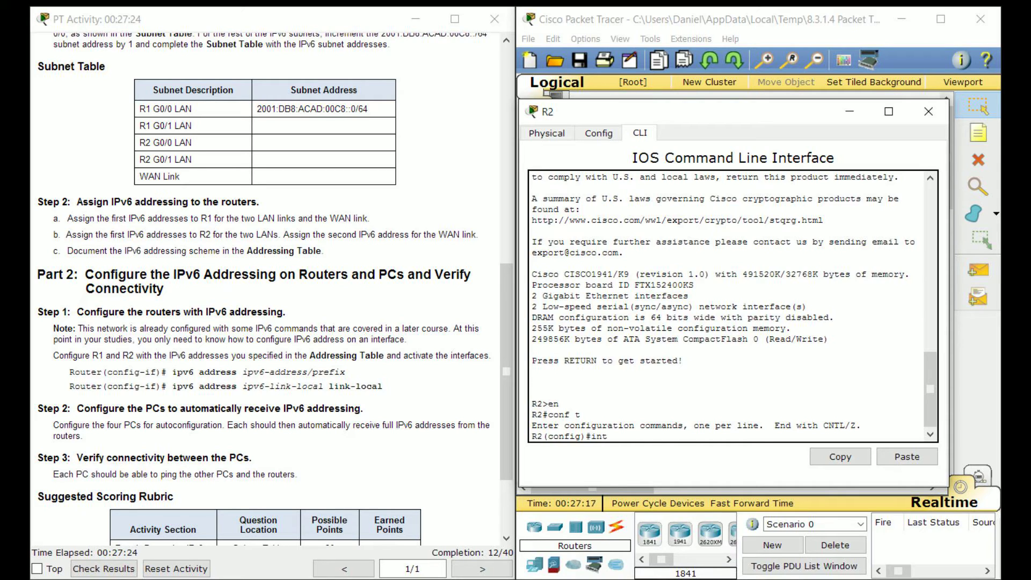
{"action": "type", "text": "int g0/0"}
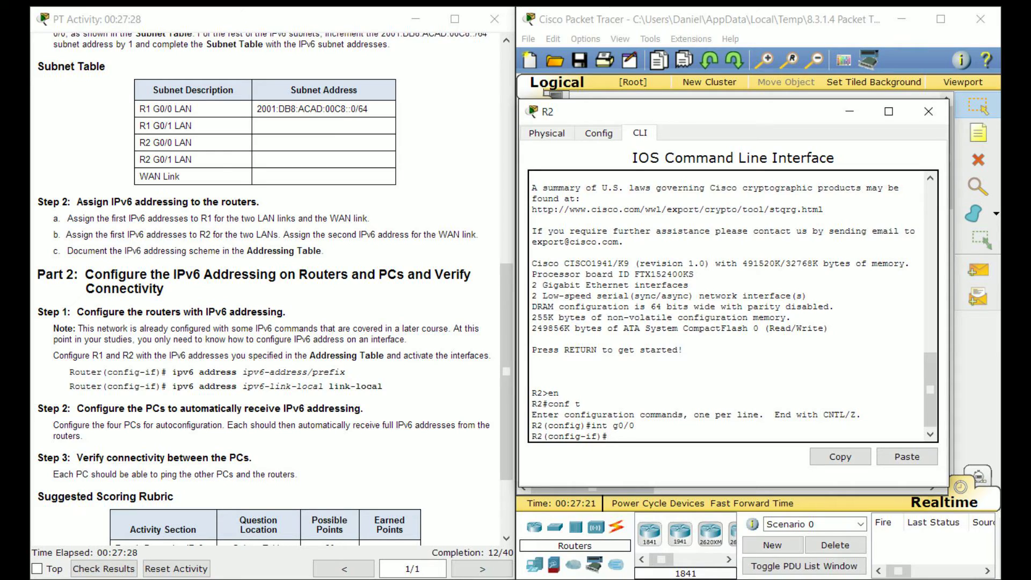
{"action": "type", "text": "i"}
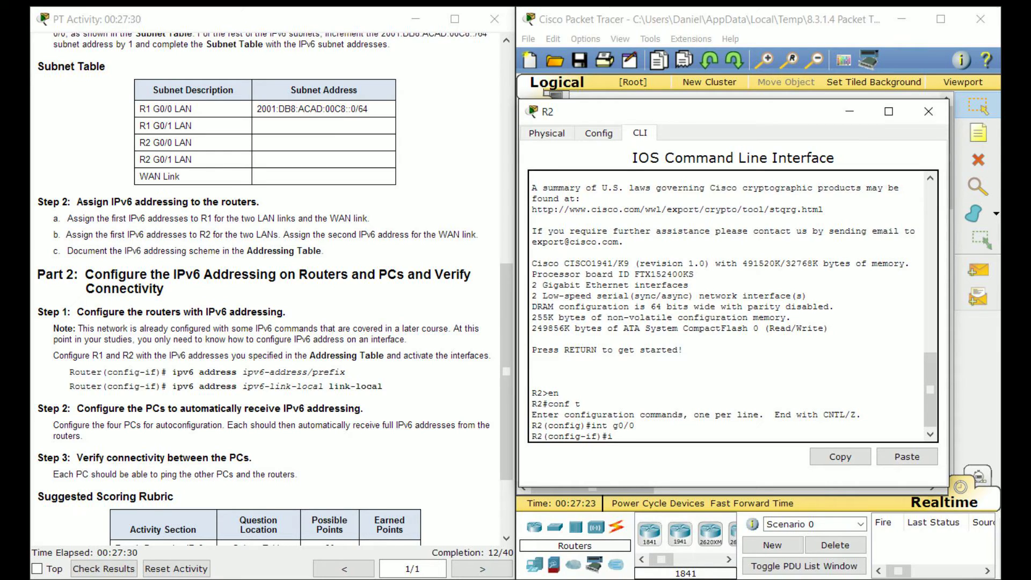
{"action": "type", "text": "pv6 address"}
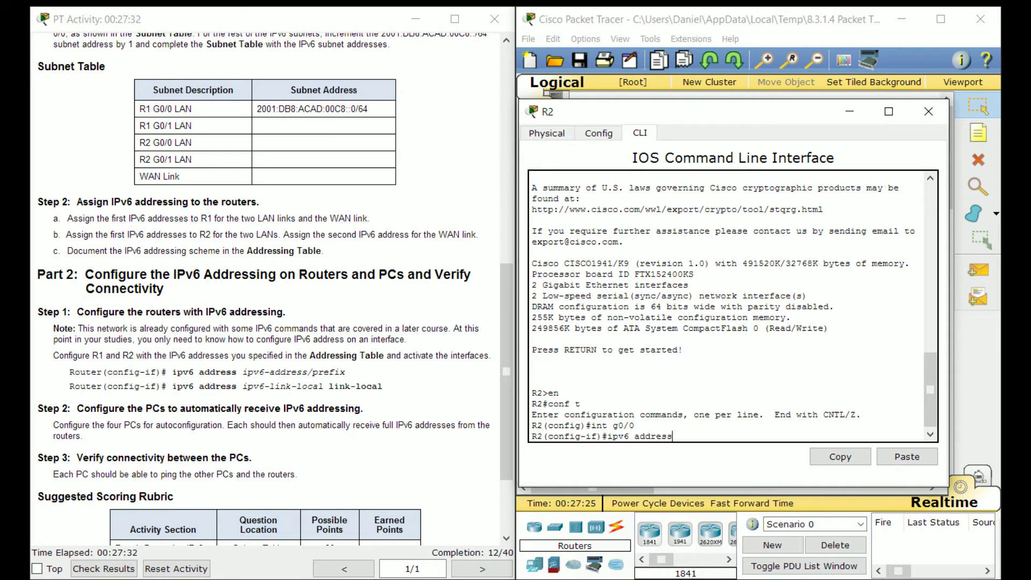
{"action": "type", "text": "2001:DB8"}
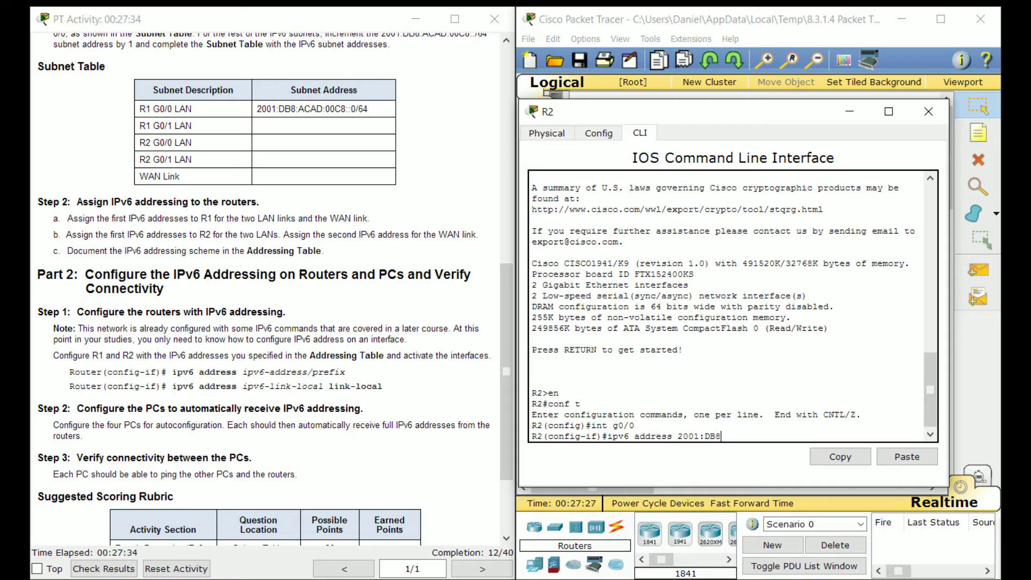
{"action": "type", "text": "ACAD:"}
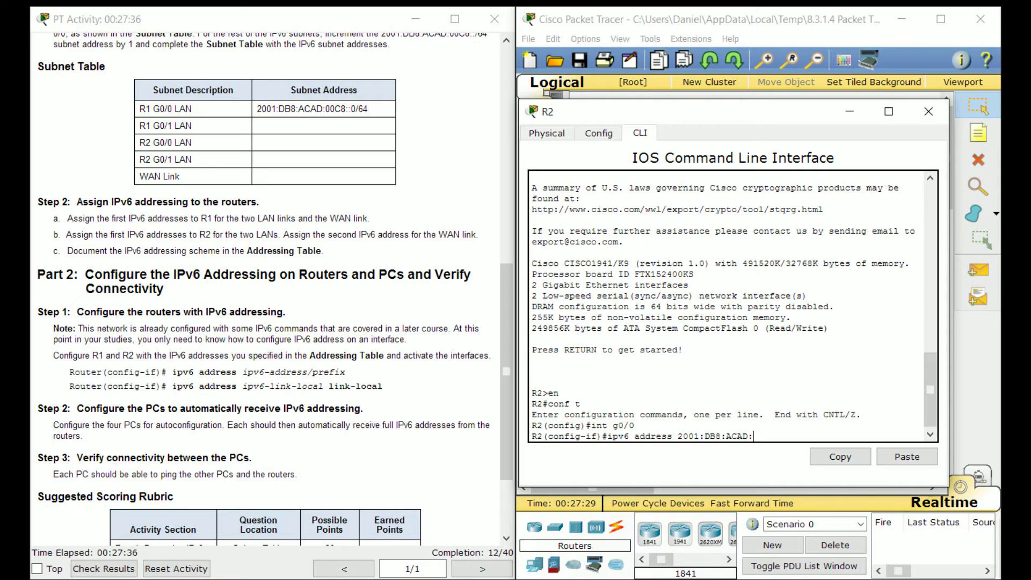
{"action": "type", "text": "00CA"}
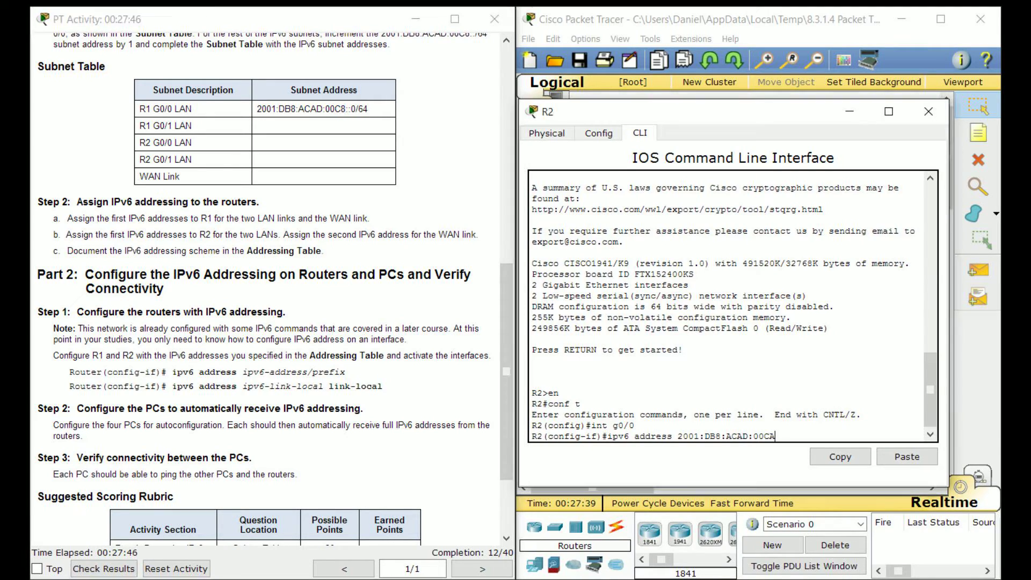
{"action": "type", "text": "::0/"}
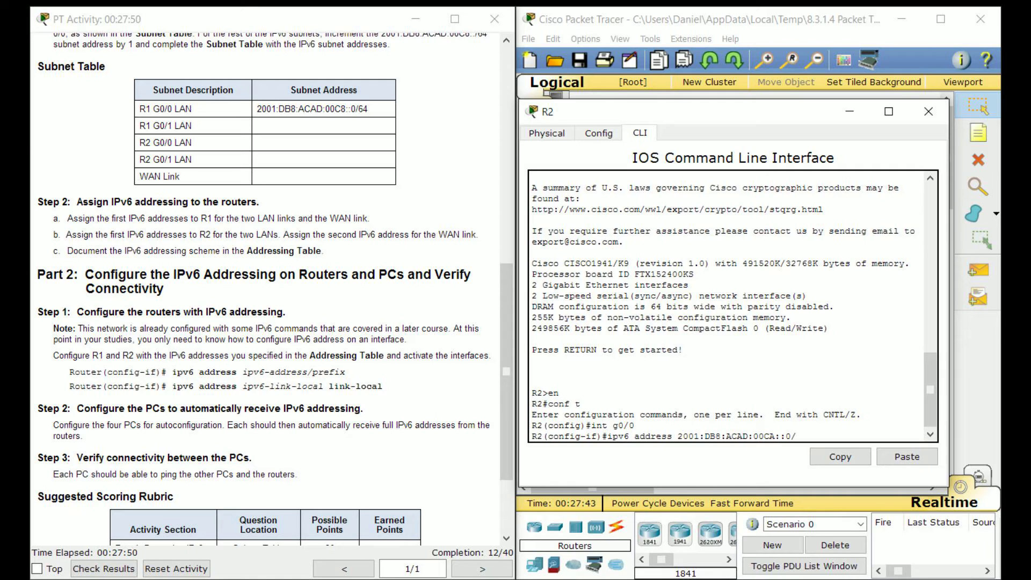
{"action": "type", "text": "64"}
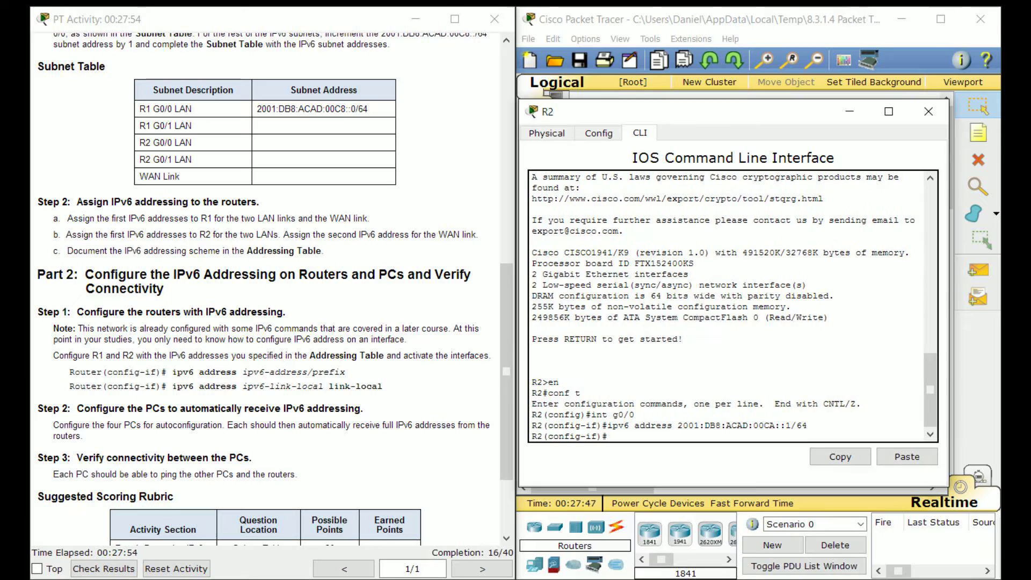
- Enable R2 G0/0 with 'no sh' and set link-local FE80::2, then move to interface g0/1
{"action": "type", "text": "no sh"}
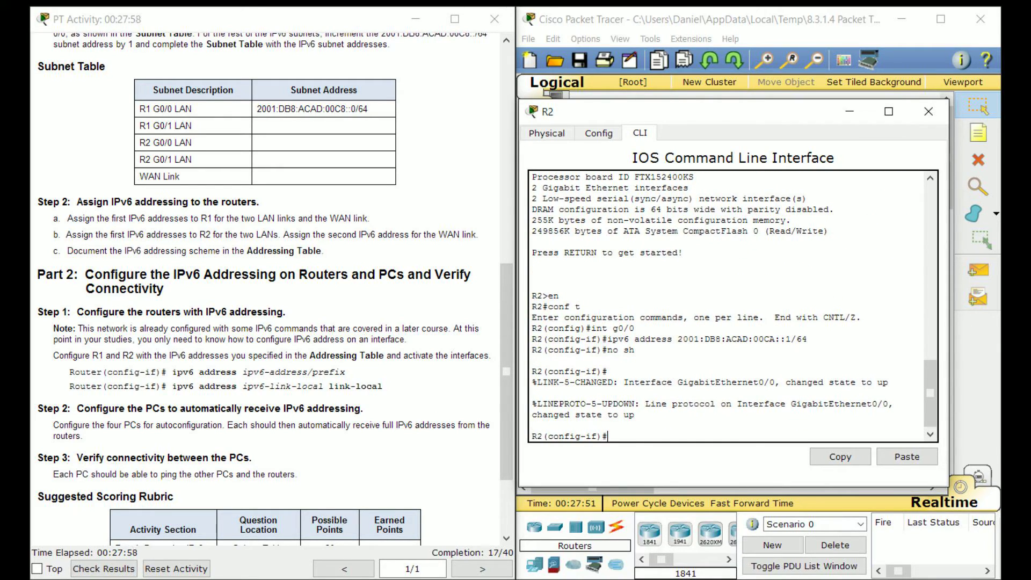
{"action": "type", "text": "ipv6 link"}
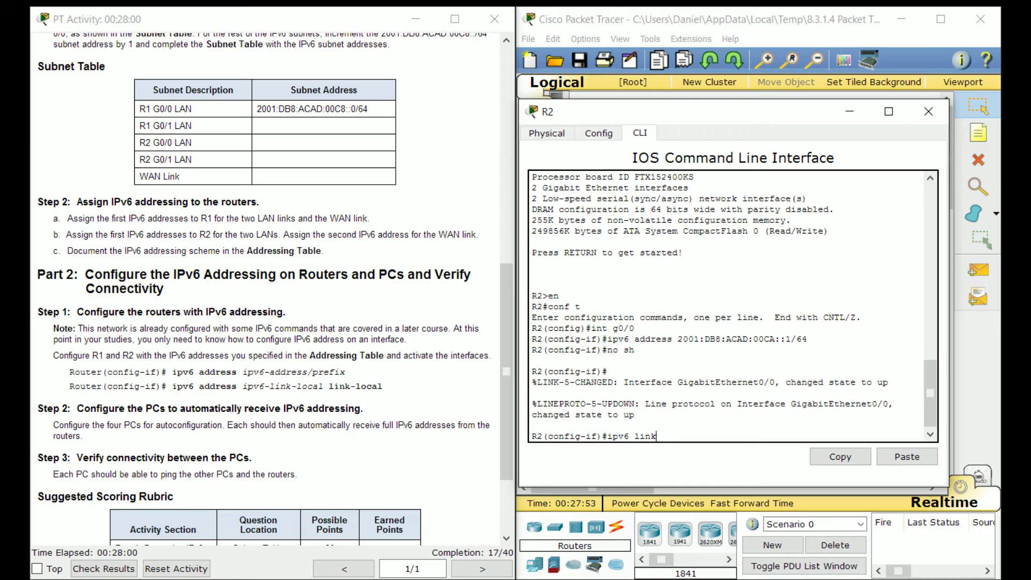
{"action": "type", "text": "-local FE"}
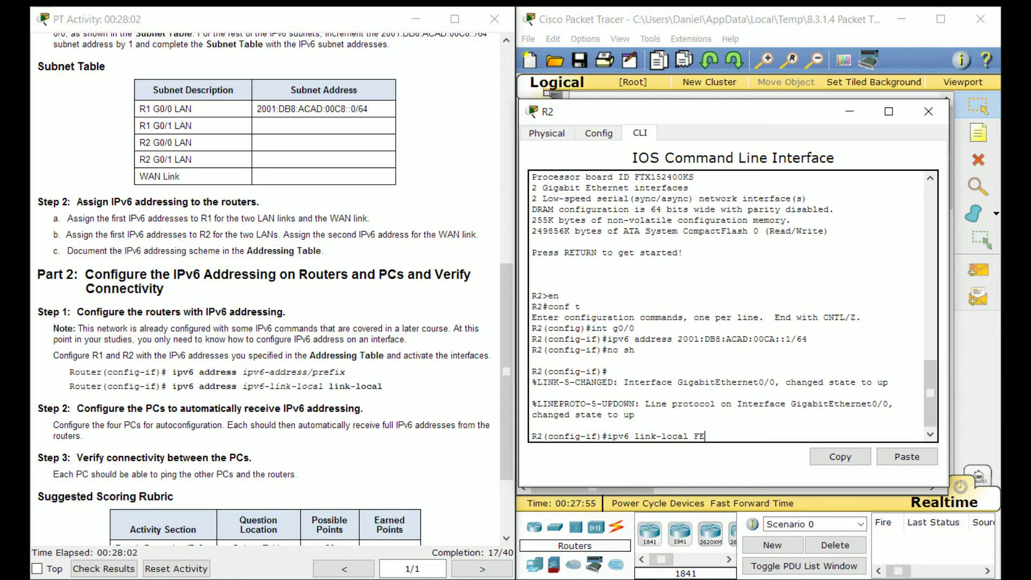
{"action": "type", "text": "80::2"}
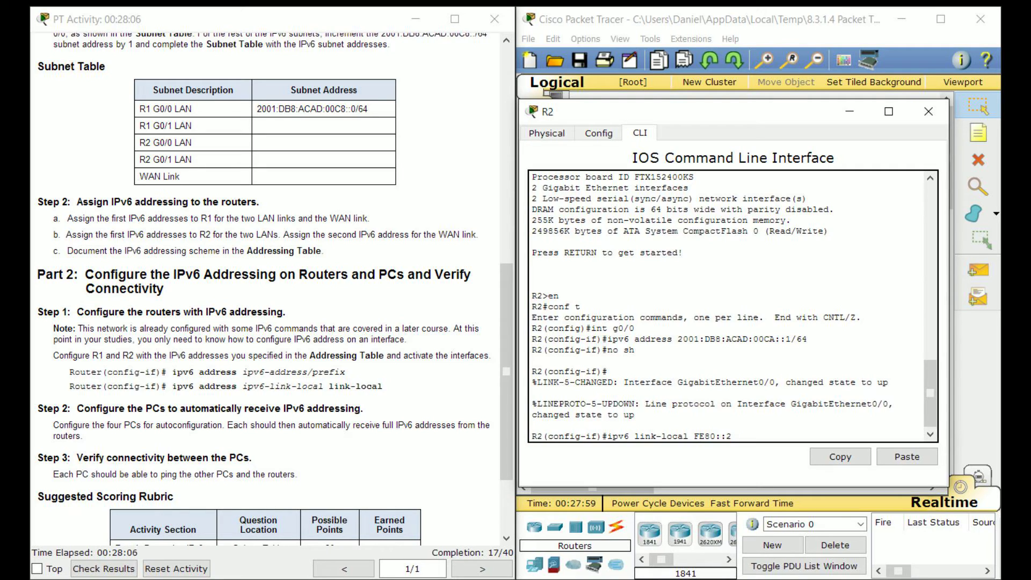
{"action": "key", "text": "enter"}
{"action": "type", "text": "ipv6 FE80::2"}
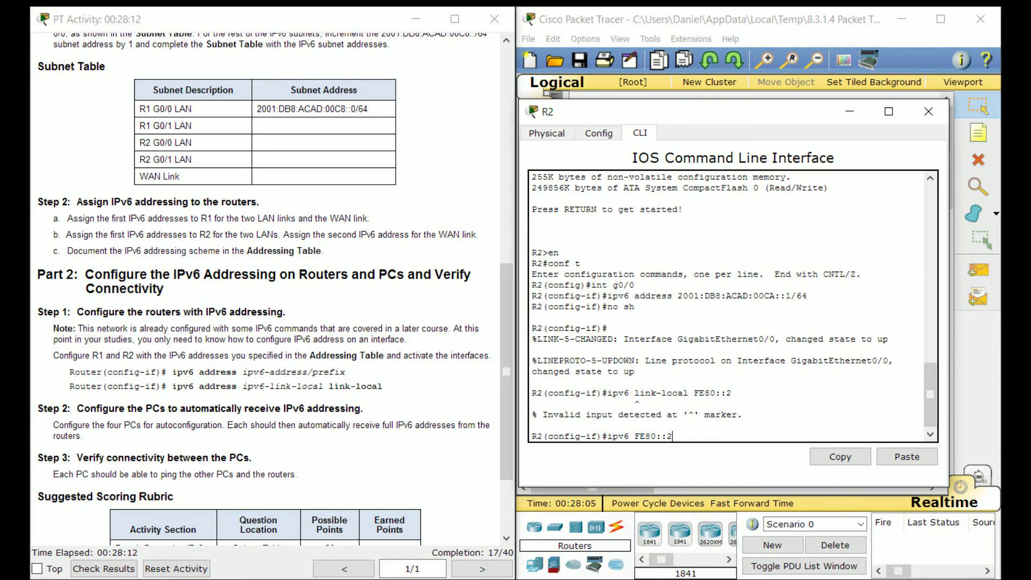
{"action": "type", "text": "link-local"}
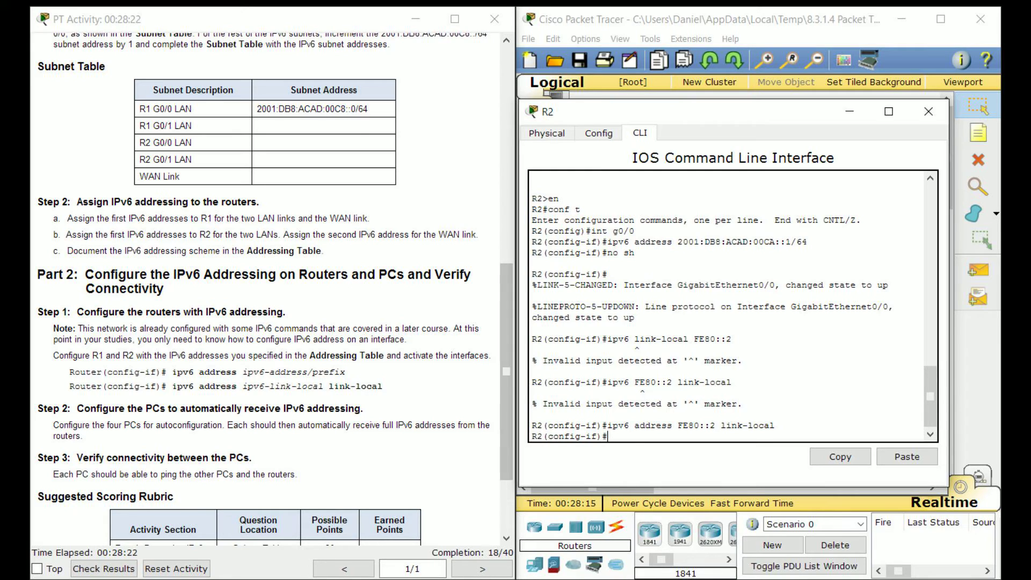
{"action": "type", "text": "int g0/1"}
{"action": "type", "text": "ipv6 address 2001:DB8:ACAD:"}
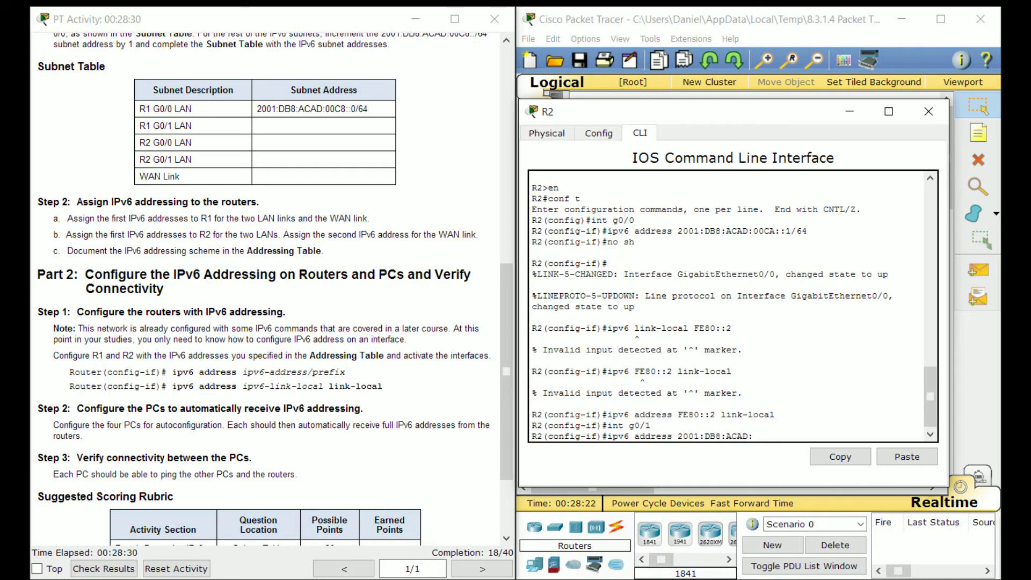
- Assign 2001:DB8:ACAD:CB::1/64 to R2's G0/1 and start its FE80::2 link-local command
{"action": "type", "text": "00C"}
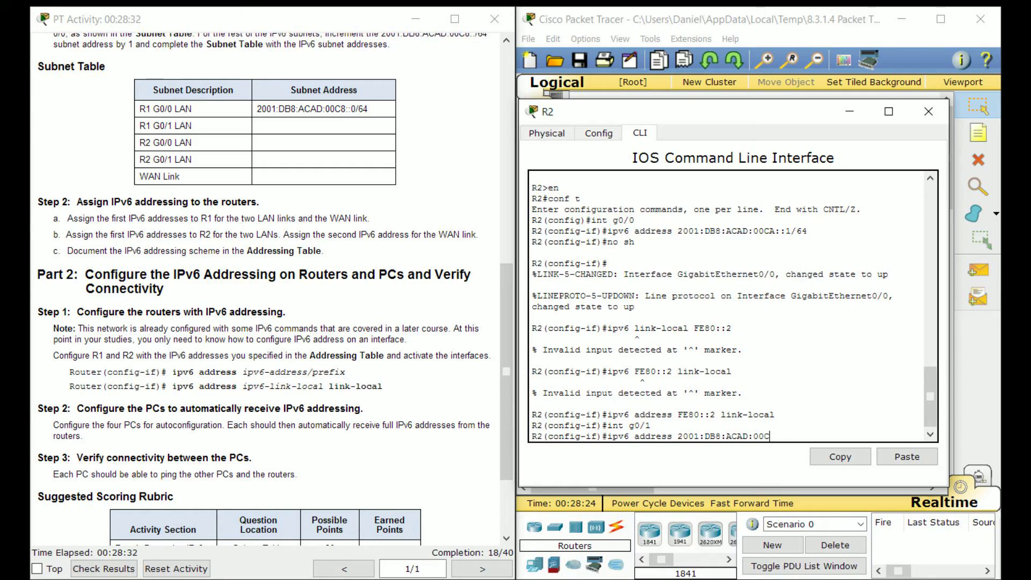
{"action": "type", "text": "V"}
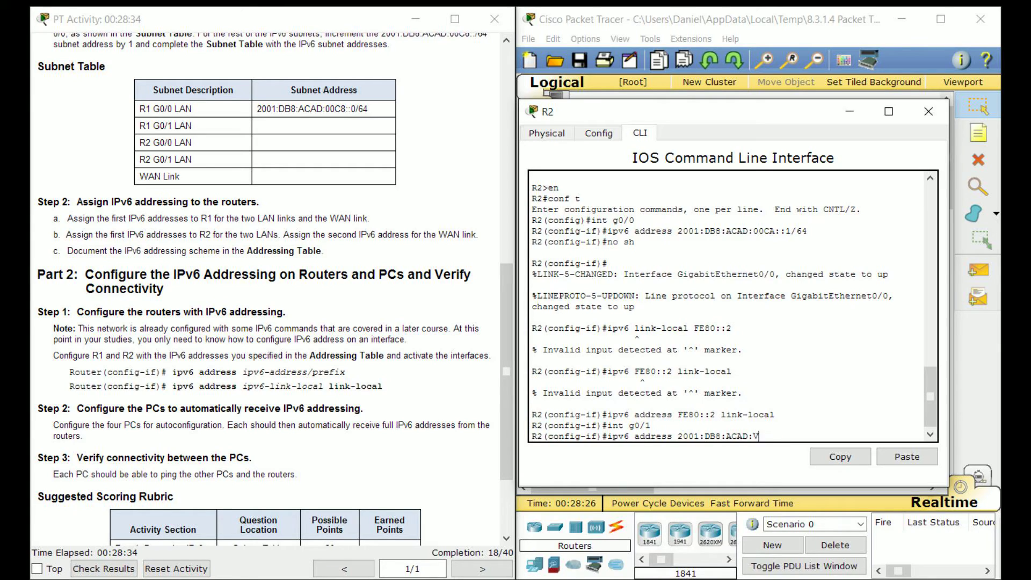
{"action": "type", "text": "CB:"}
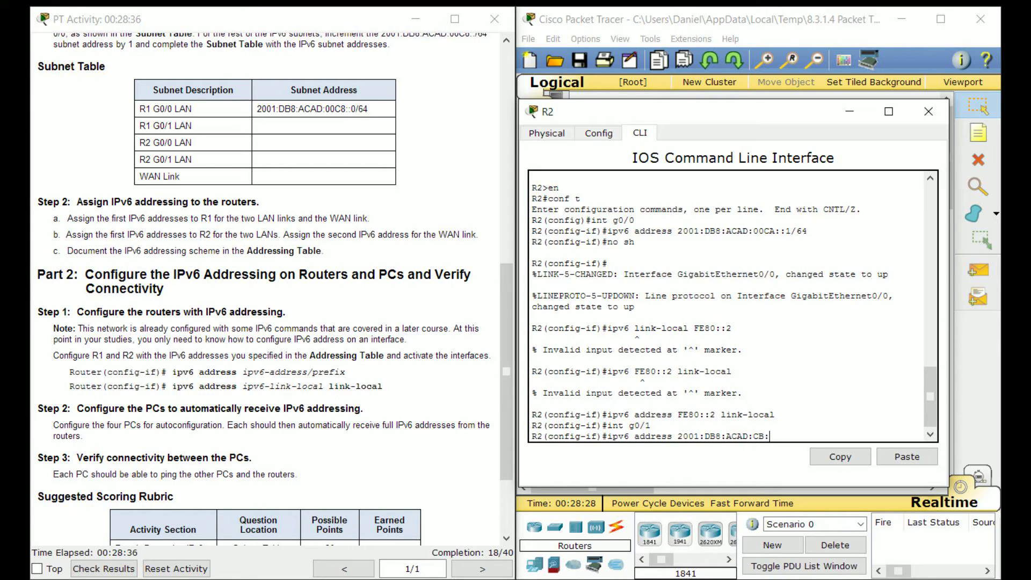
{"action": "type", "text": ":1/64"}
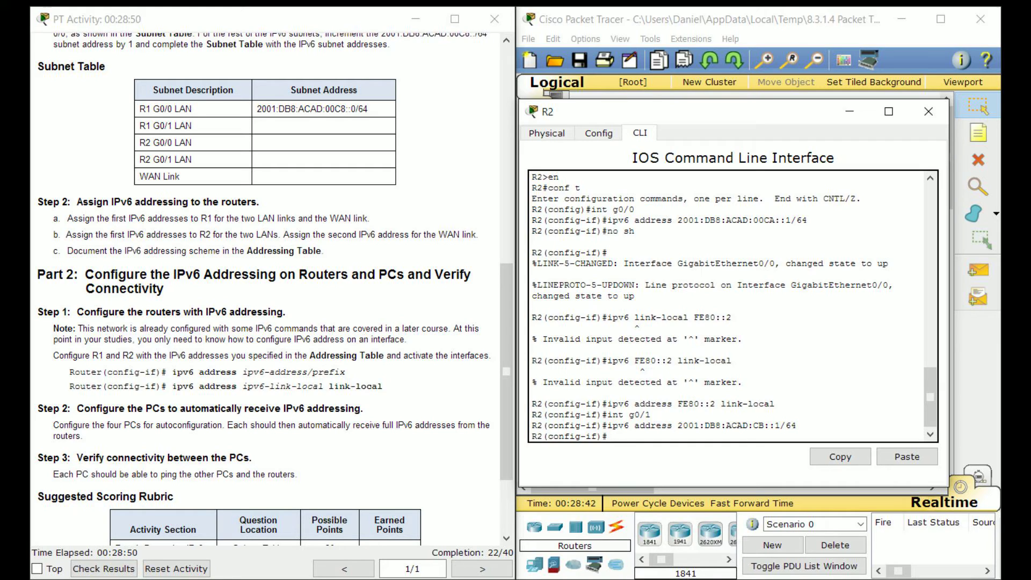
{"action": "type", "text": "ipv6 address"}
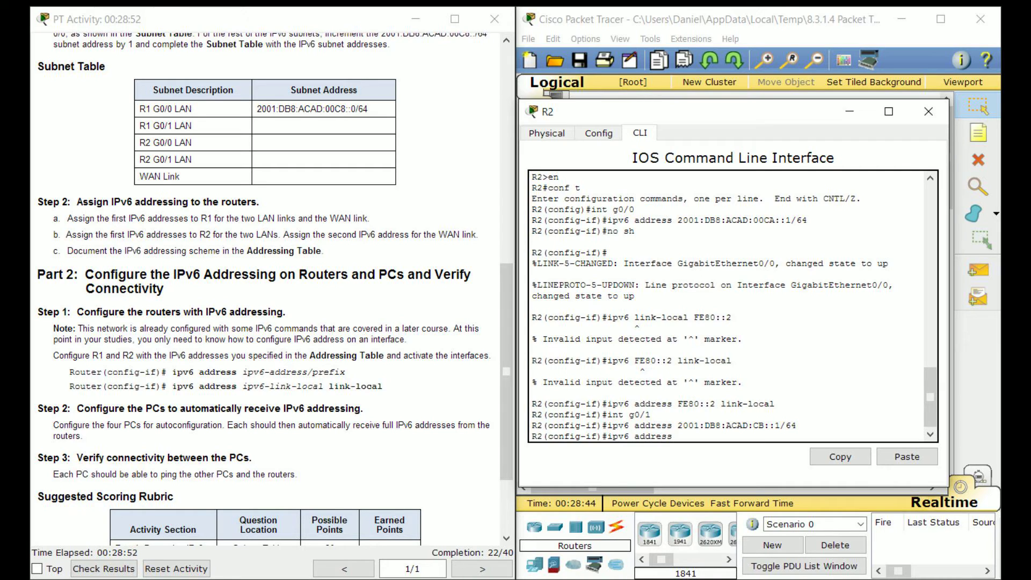
{"action": "type", "text": "FE80::2 link-local"}
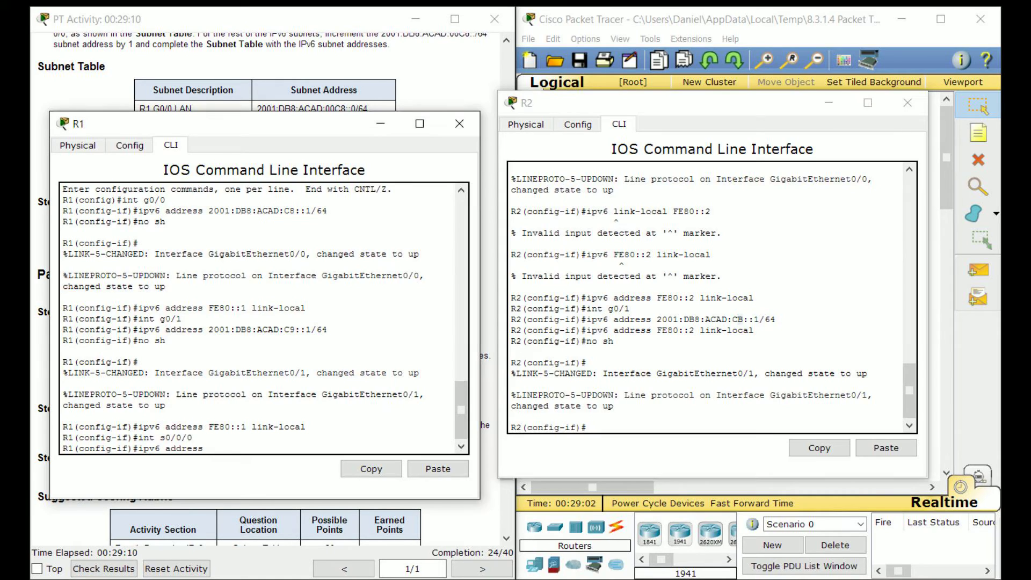
- Assign 2001:DB8:ACAD:CC::1/64 to R1's Serial0/0/0 and enable it with 'no sh'
{"action": "type", "text": "2001:DB8"}
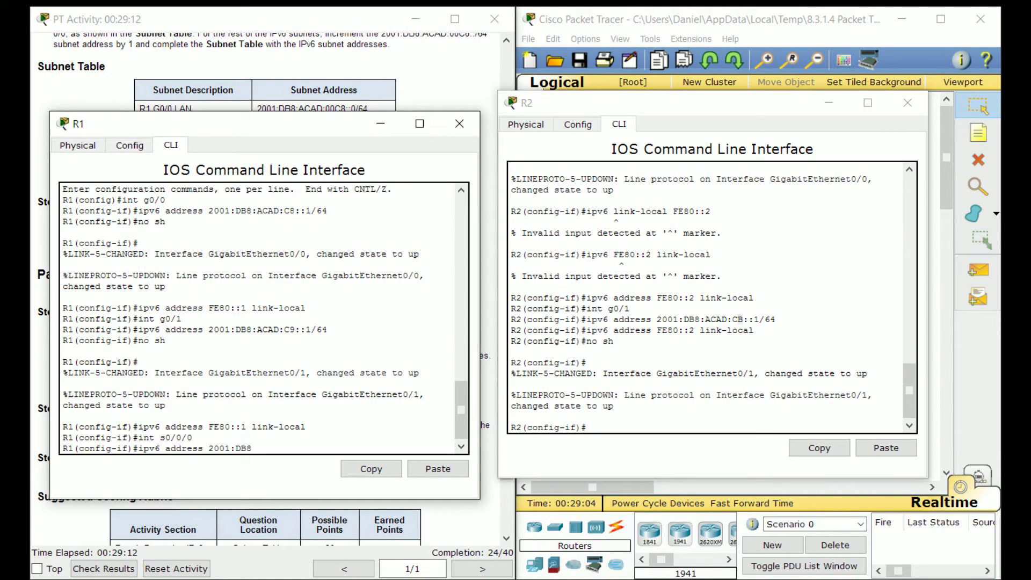
{"action": "type", "text": ":ACAD:CC::1/64"}
{"action": "type", "text": "no sh"}
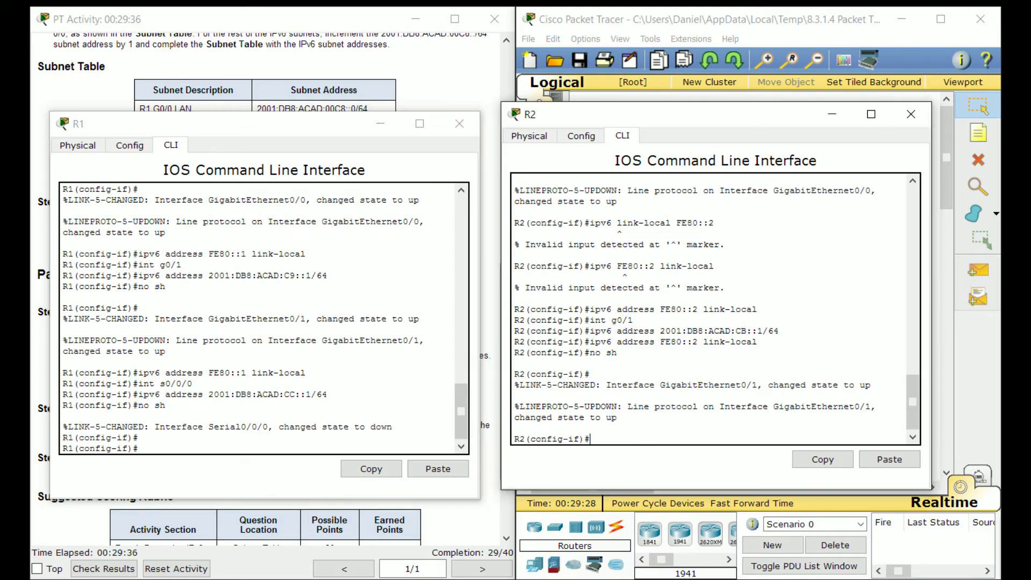
- Assign 2001:DB8:ACAD:CC::2/64 to R2's Serial0/0/0 interface
{"action": "type", "text": "int s0/"}
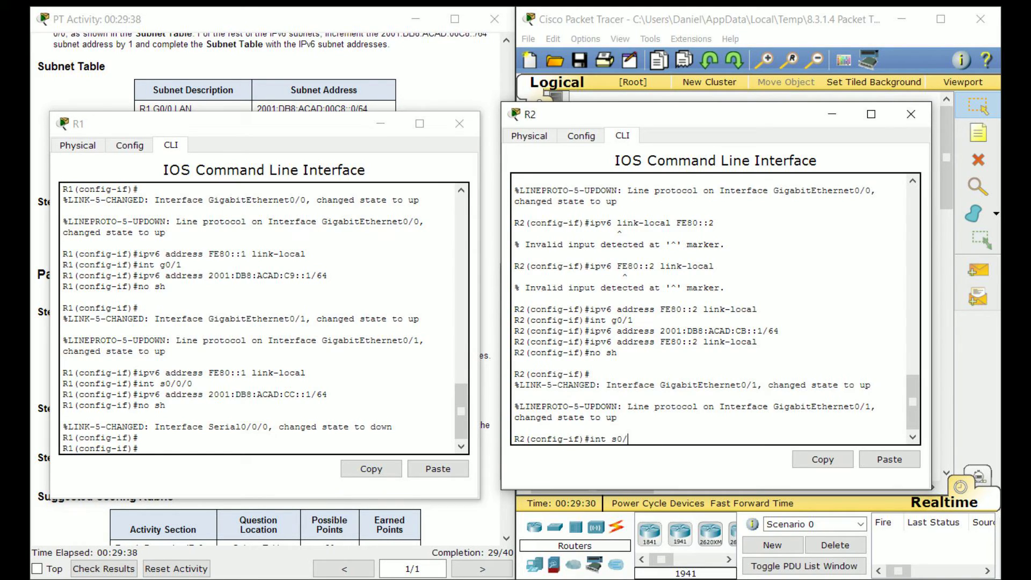
{"action": "type", "text": "0/0"}
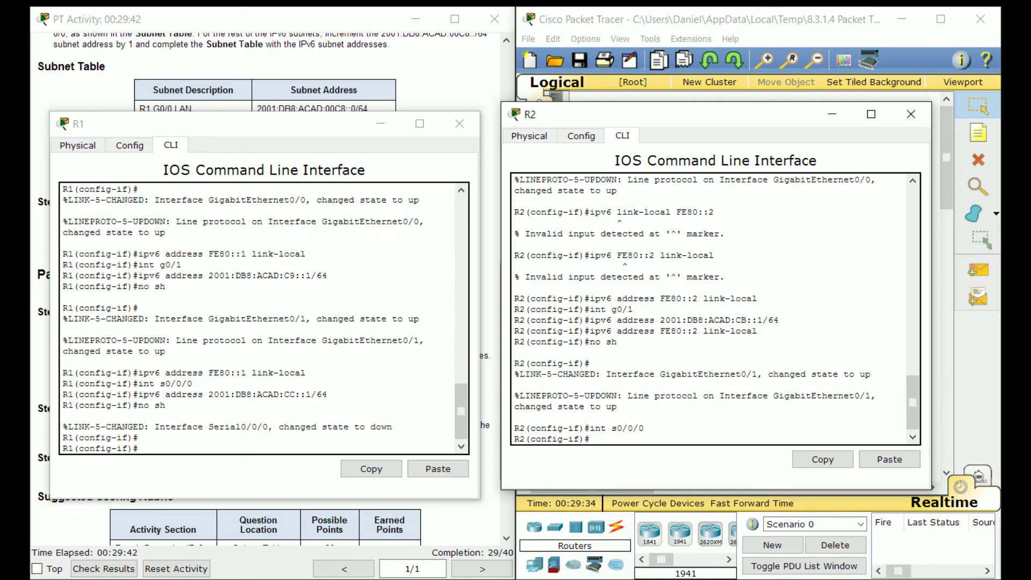
{"action": "type", "text": "ipv6 address"}
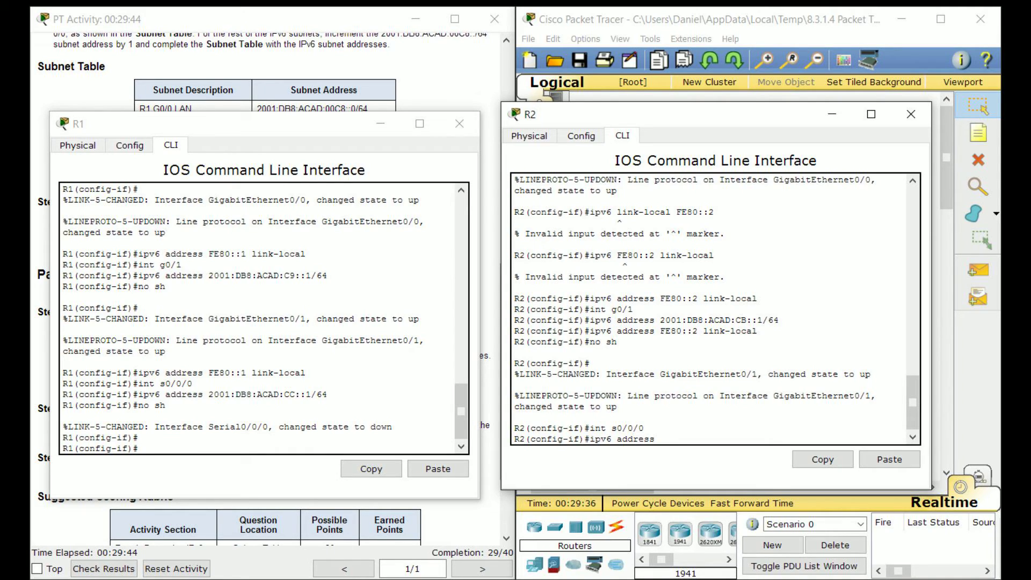
{"action": "type", "text": "2001:DB8:ACAD"}
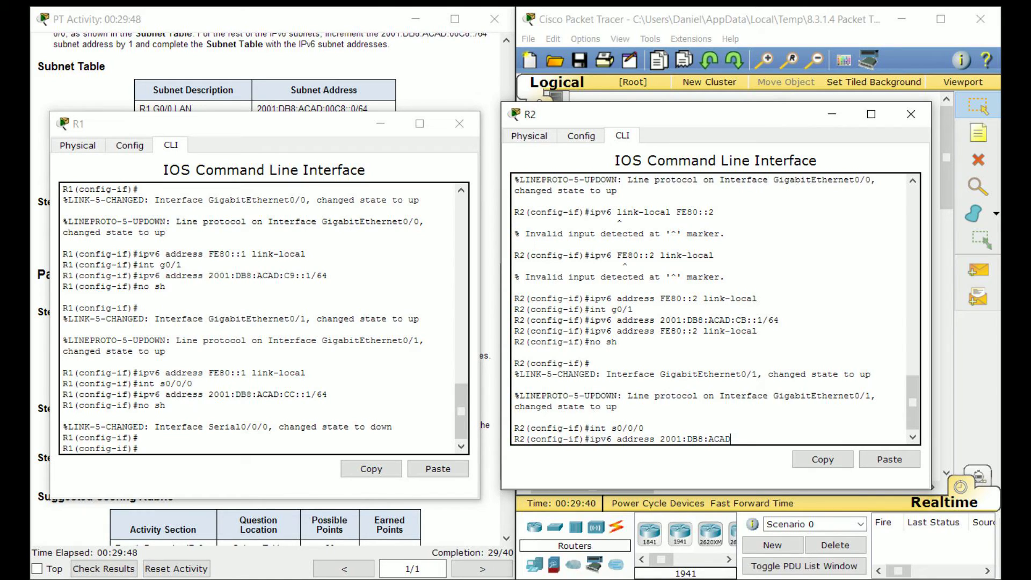
{"action": "type", "text": ":C"}
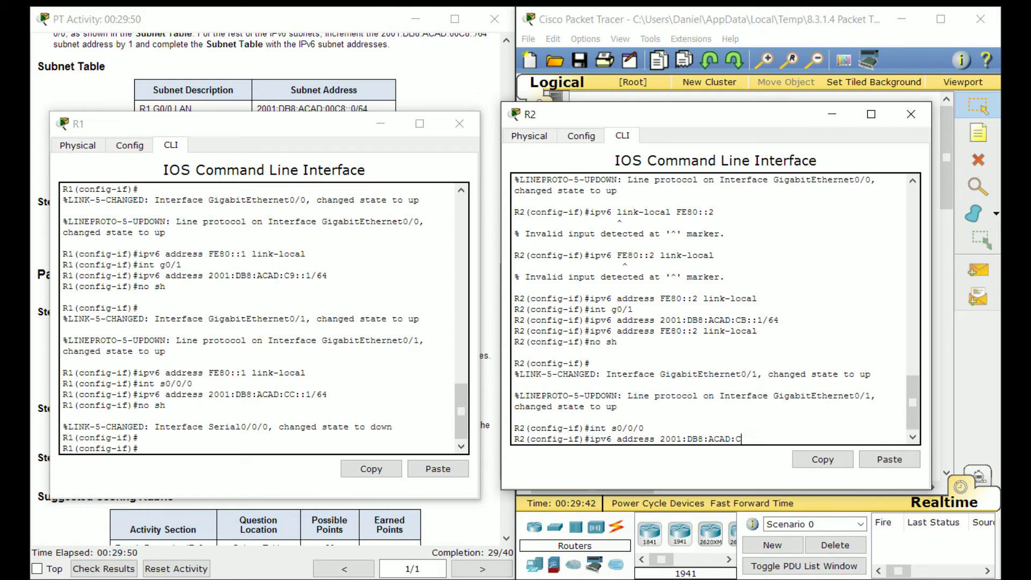
{"action": "type", "text": "C::2/64"}
{"action": "type", "text": "no sh"}
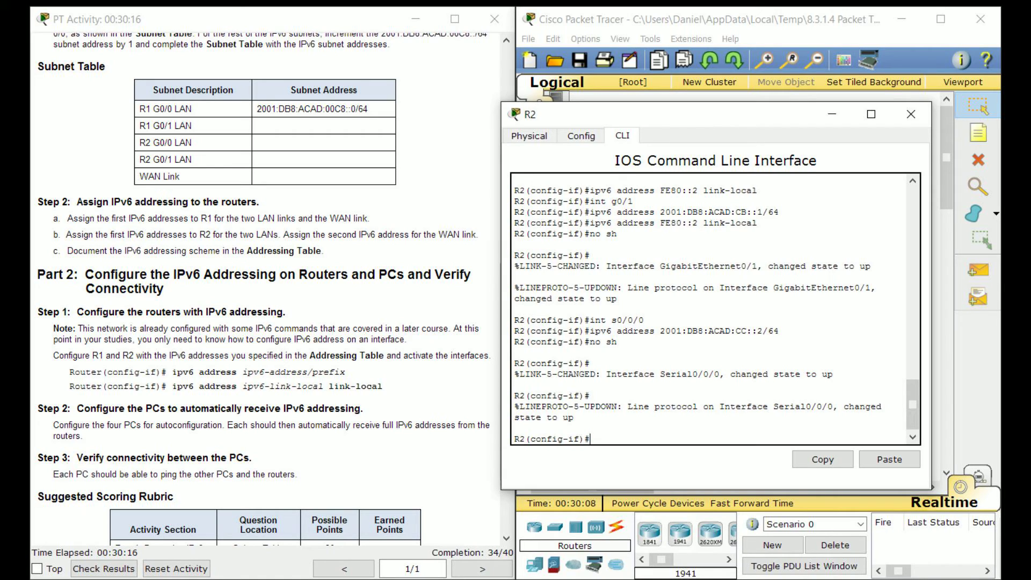
- Set R2 S0/0/0 link-local FE80::2, enable it, and review the running configuration
{"action": "type", "text": "ipv6 address FE80::3"}
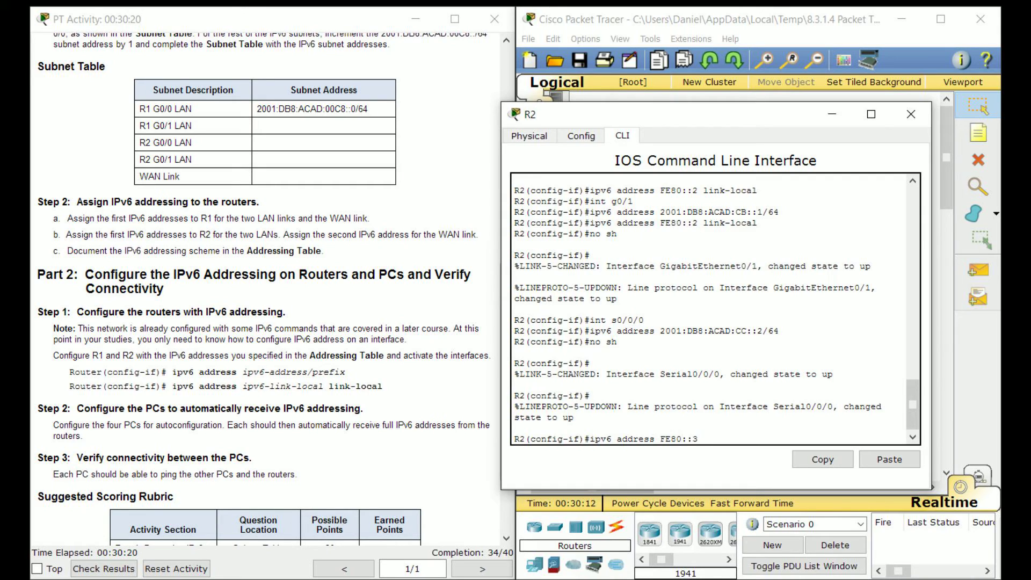
{"action": "type", "text": "link-local"}
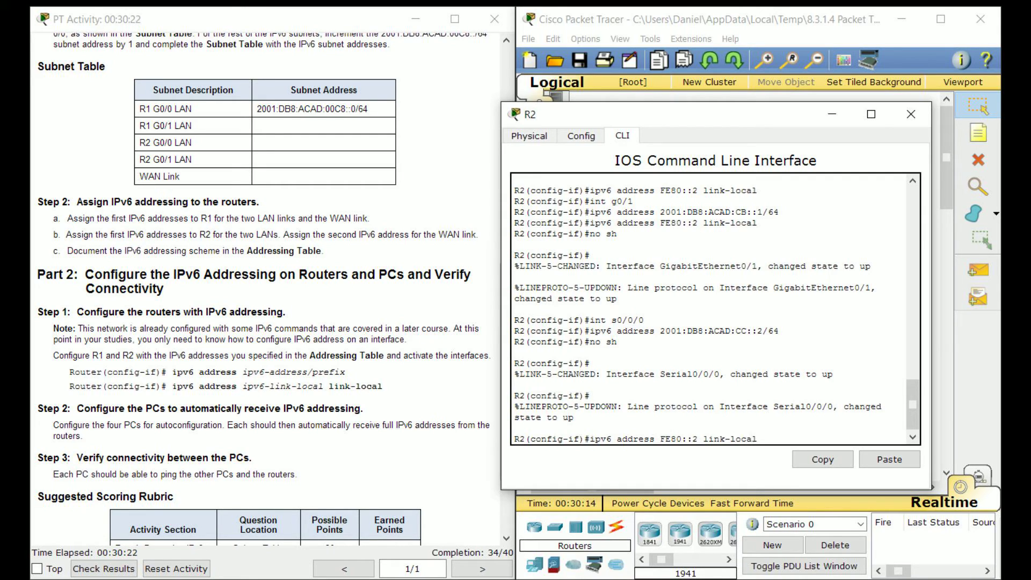
{"action": "type", "text": "no"}
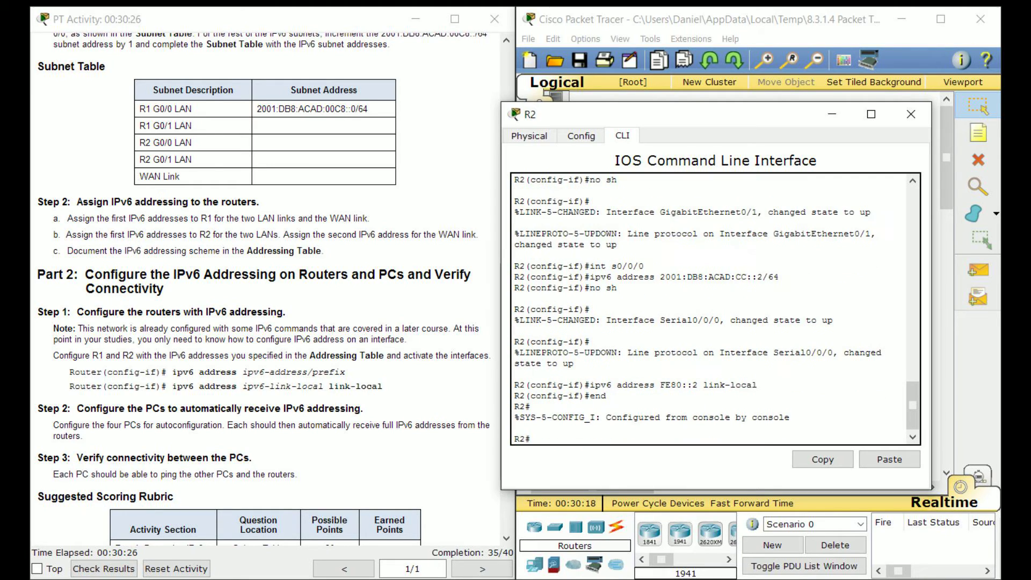
{"action": "type", "text": "sh run"}
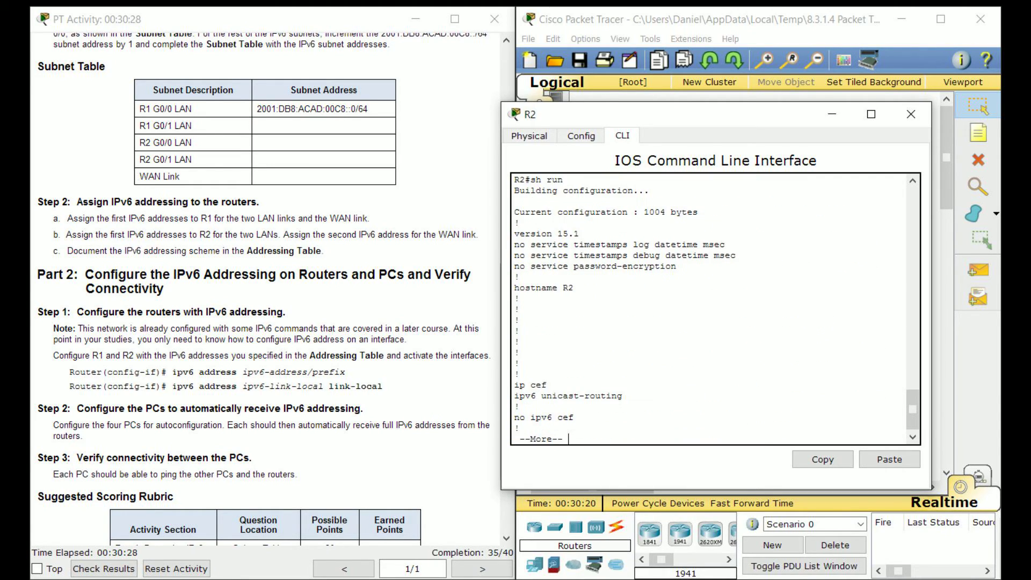
{"action": "key", "text": "space"}
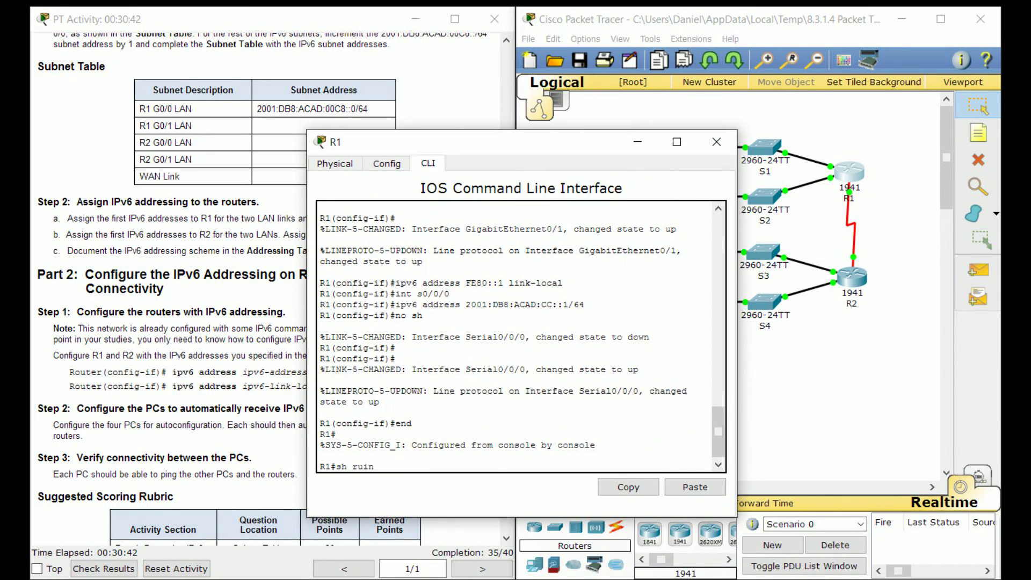
- Review R1's running config, add link-local FE80::1 to S0/0/0, and close R1's window
{"action": "type", "text": "sh run"}
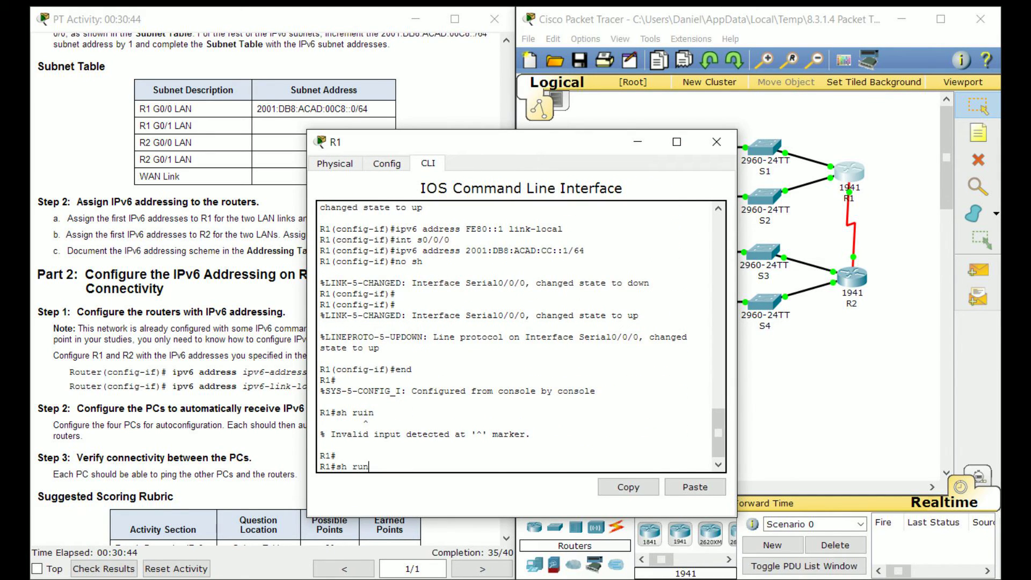
{"action": "key", "text": "enter"}
{"action": "type", "text": "c"}
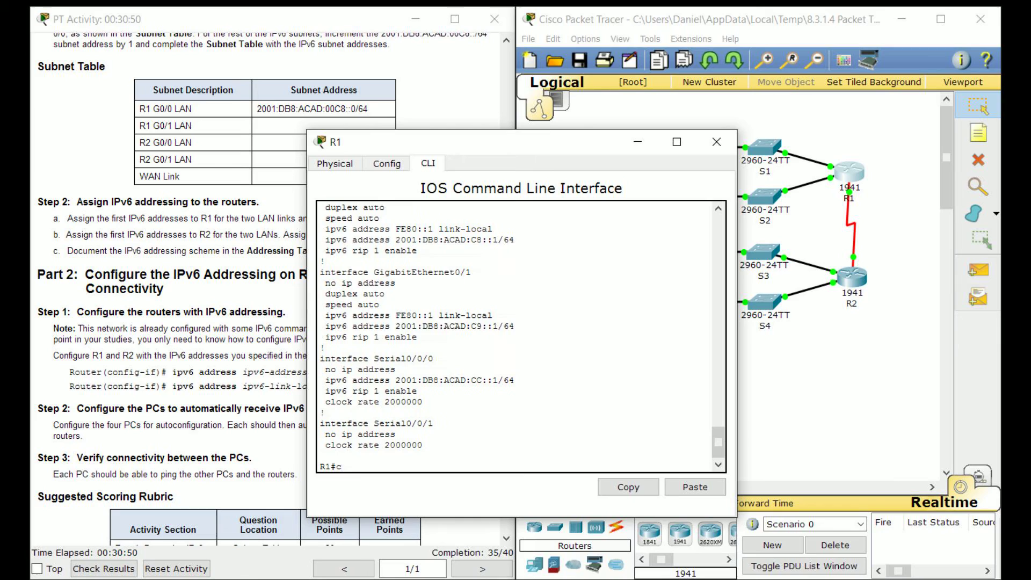
{"action": "type", "text": "nf t"}
{"action": "type", "text": "int s0/0/0"}
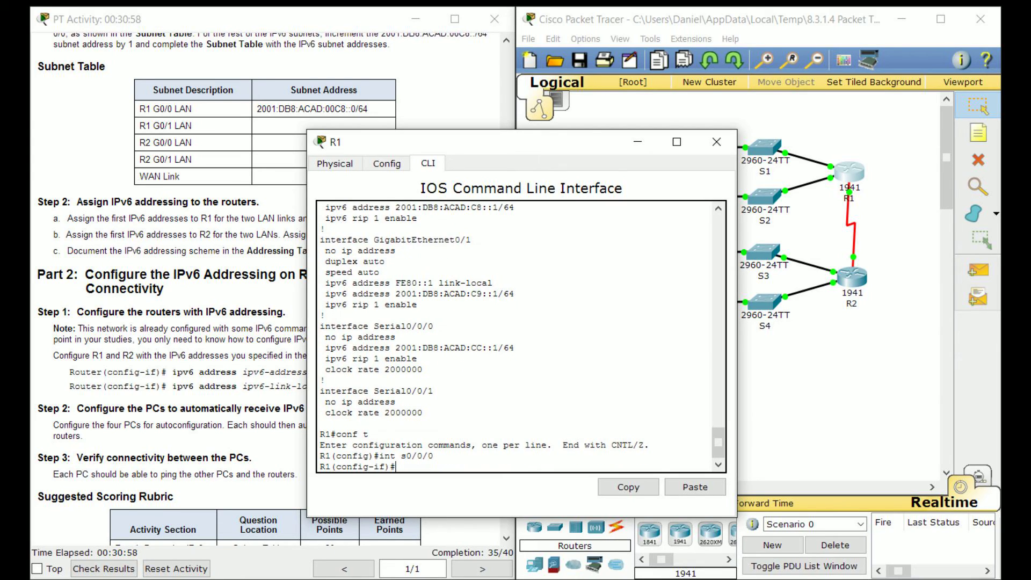
{"action": "type", "text": "ipv6 address FE80::"}
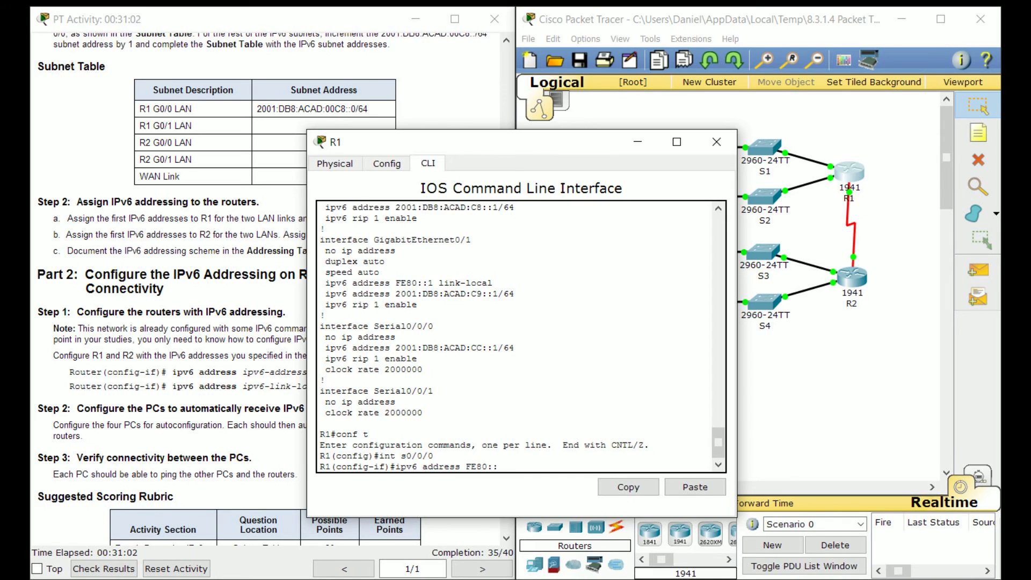
{"action": "type", "text": "1 link-local"}
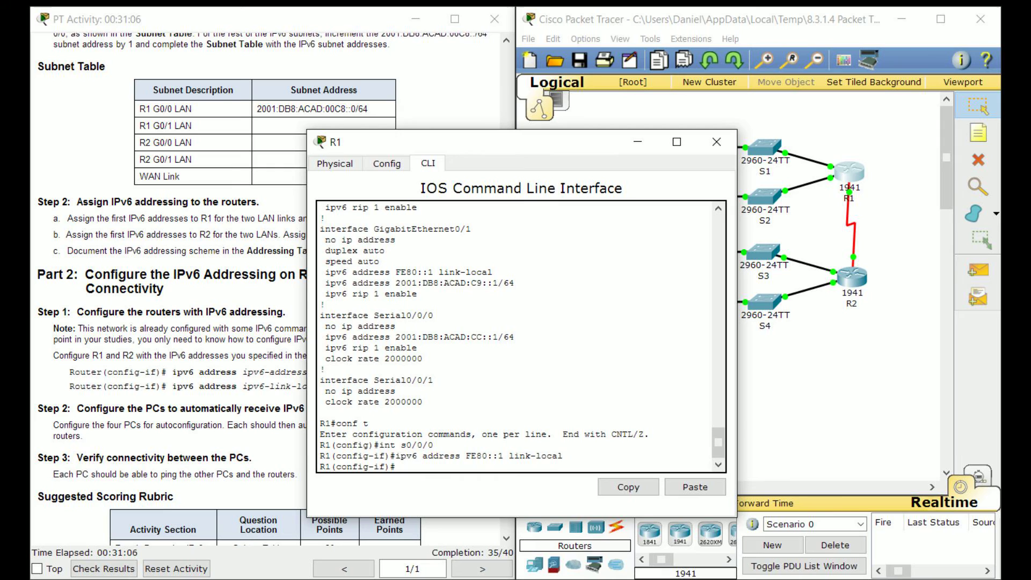
{"action": "left_click", "coordinate": [716, 141]}
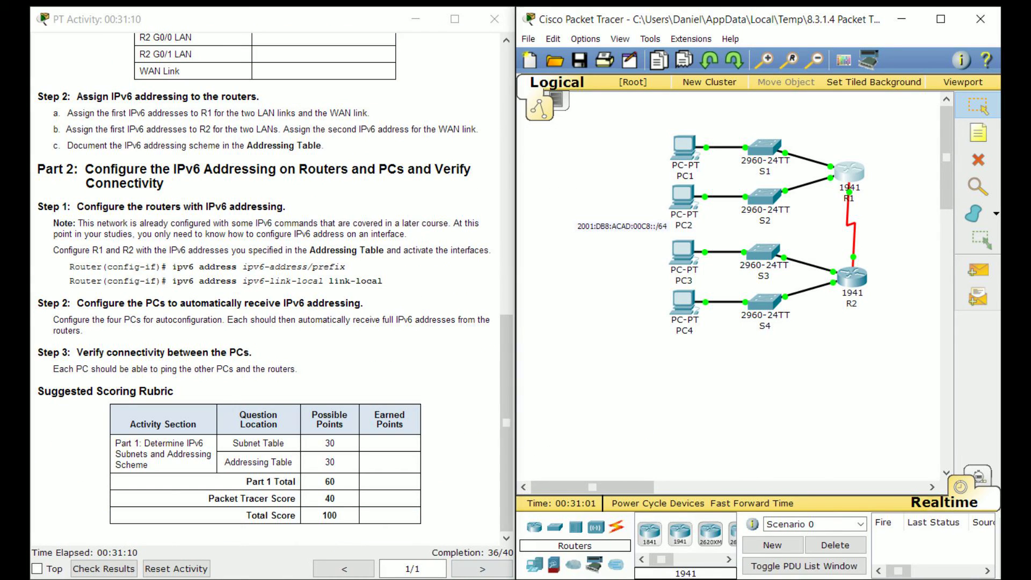
- Set PC1's IP Configuration to IPv6 Auto Config and verify its gateway is FE80::1
{"action": "double_click", "coordinate": [683, 145]}
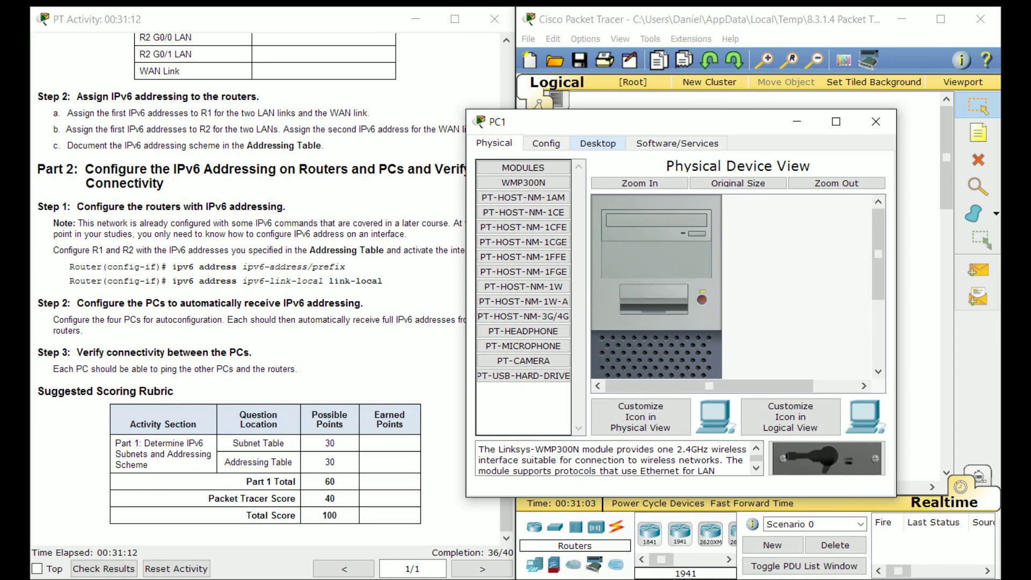
{"action": "left_click", "coordinate": [546, 143]}
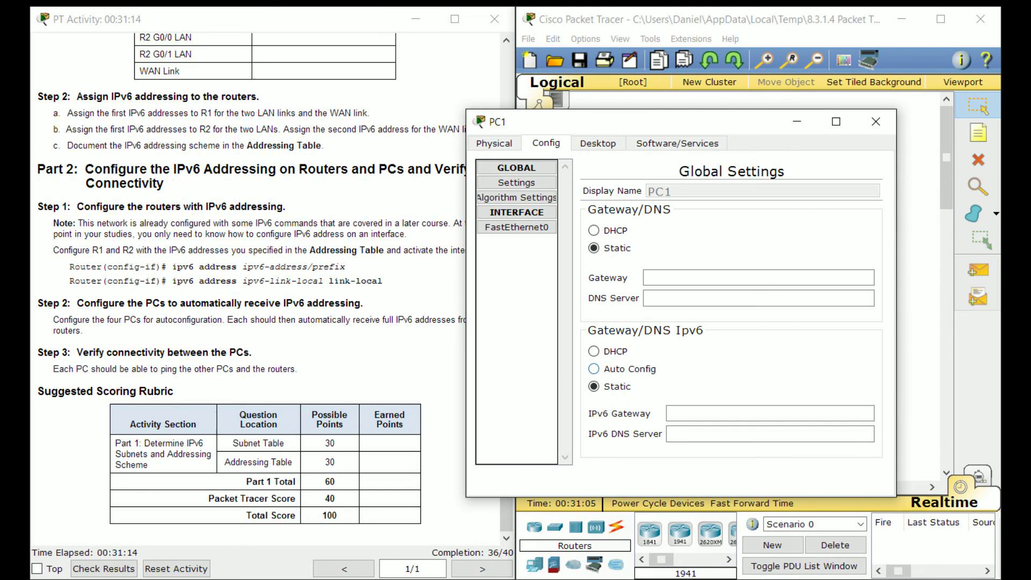
{"action": "left_click", "coordinate": [596, 143]}
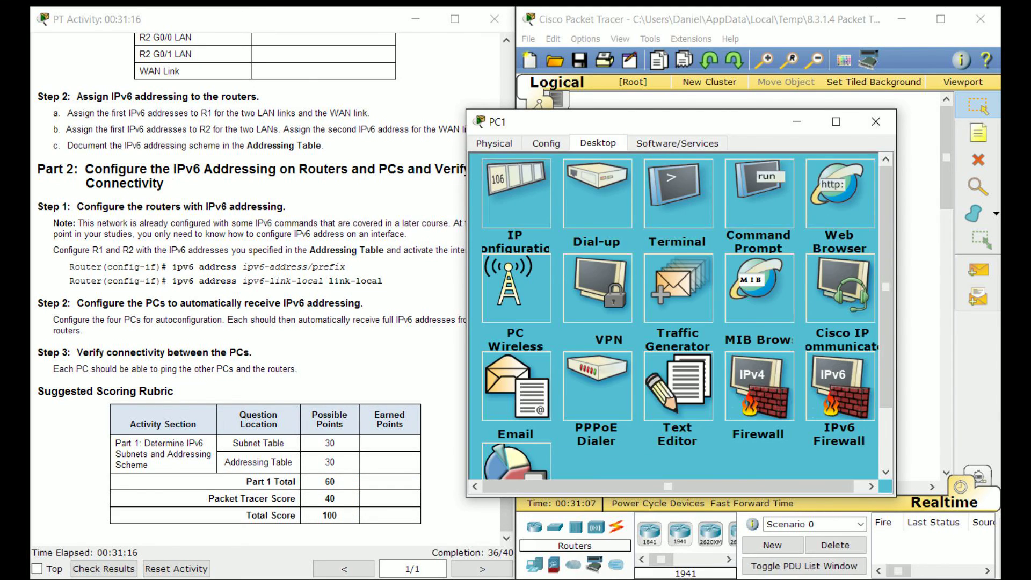
{"action": "left_click", "coordinate": [514, 192]}
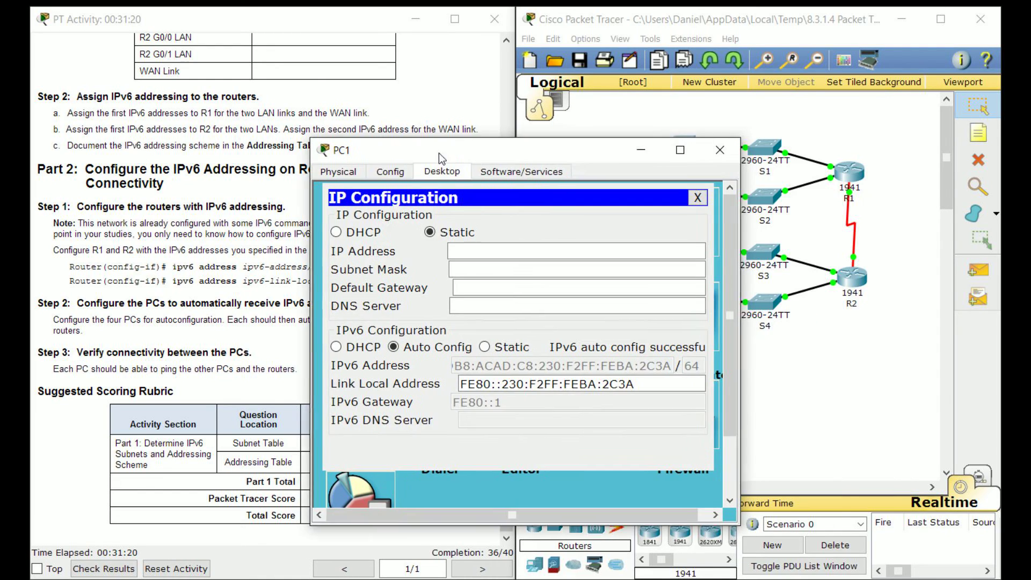
{"action": "left_click", "coordinate": [374, 166]}
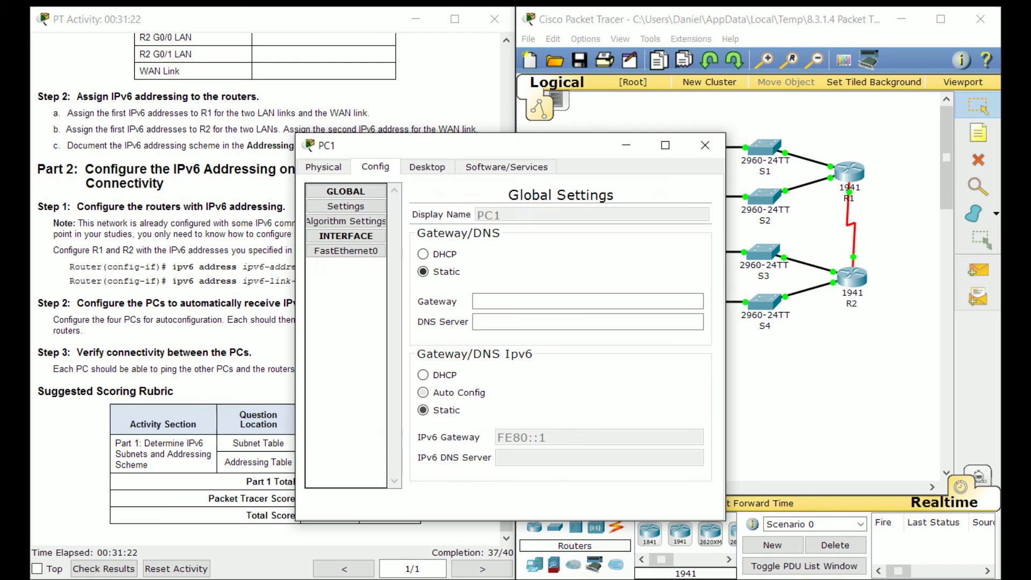
{"action": "left_click", "coordinate": [423, 393]}
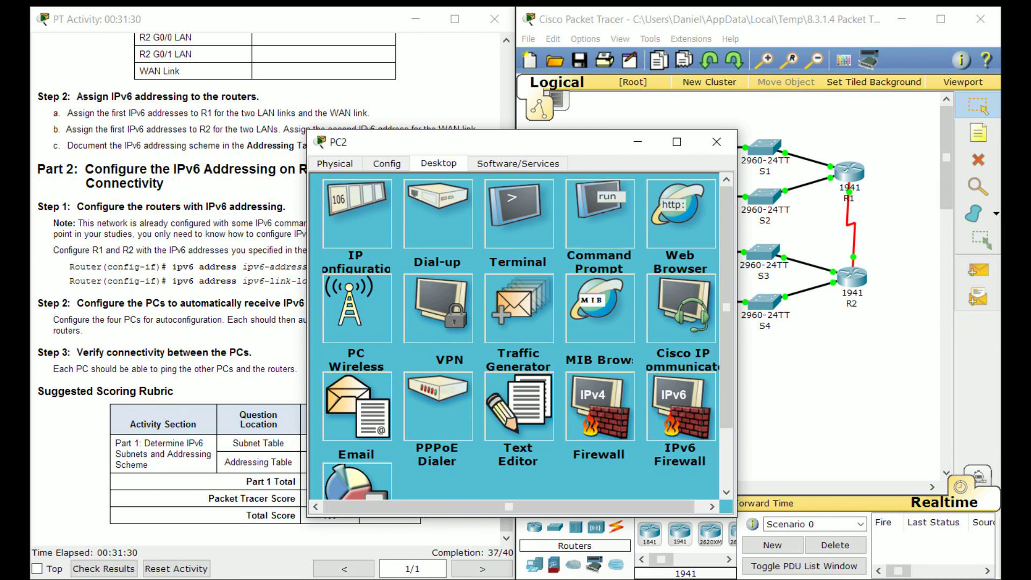
- Autoconfigure IPv6 on PC2, PC3 and PC4, PC4 receiving a 2001:DB8:ACAD:CB address via FE80::2
{"action": "left_click", "coordinate": [385, 164]}
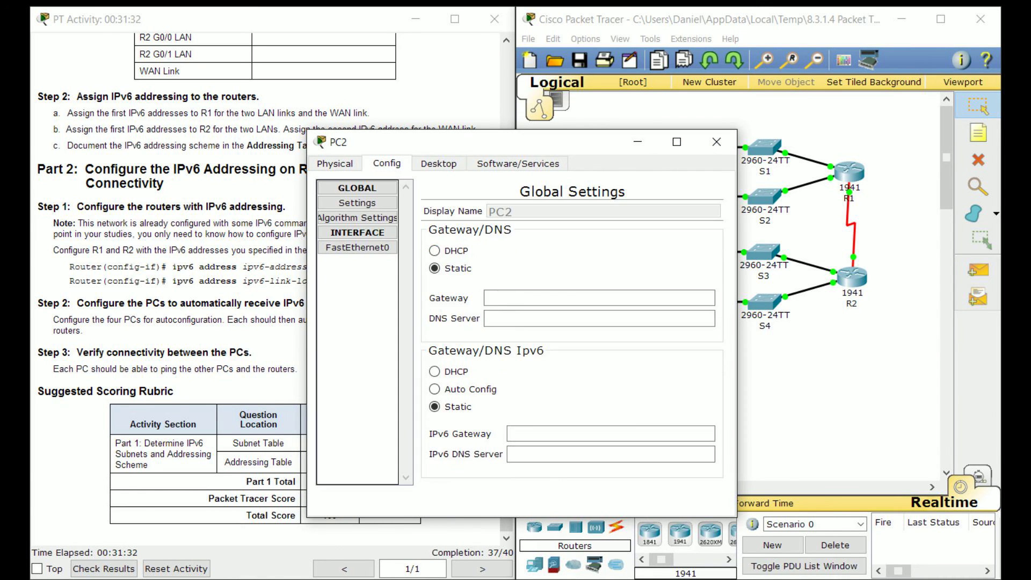
{"action": "left_click", "coordinate": [437, 163]}
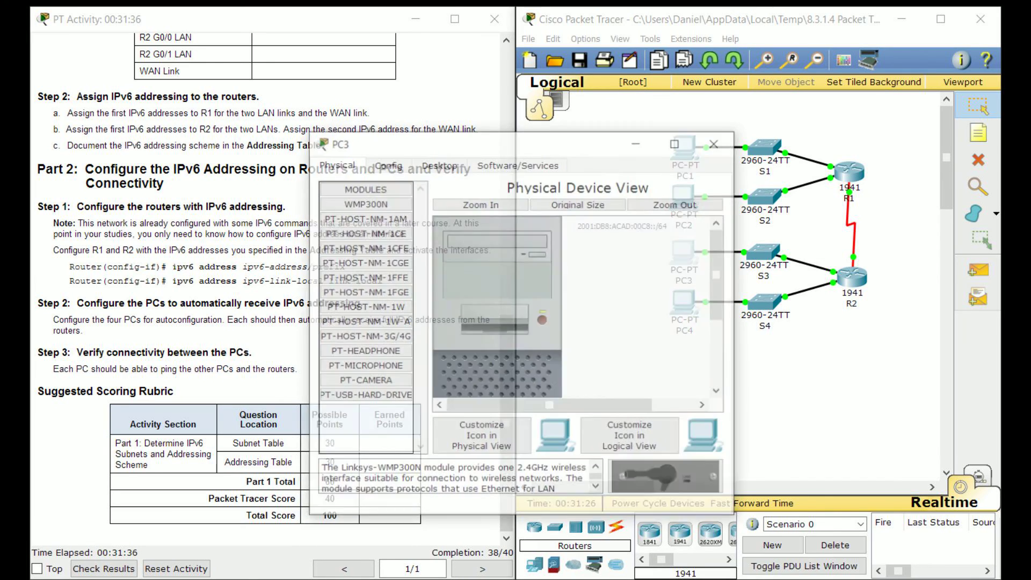
{"action": "left_click", "coordinate": [438, 163]}
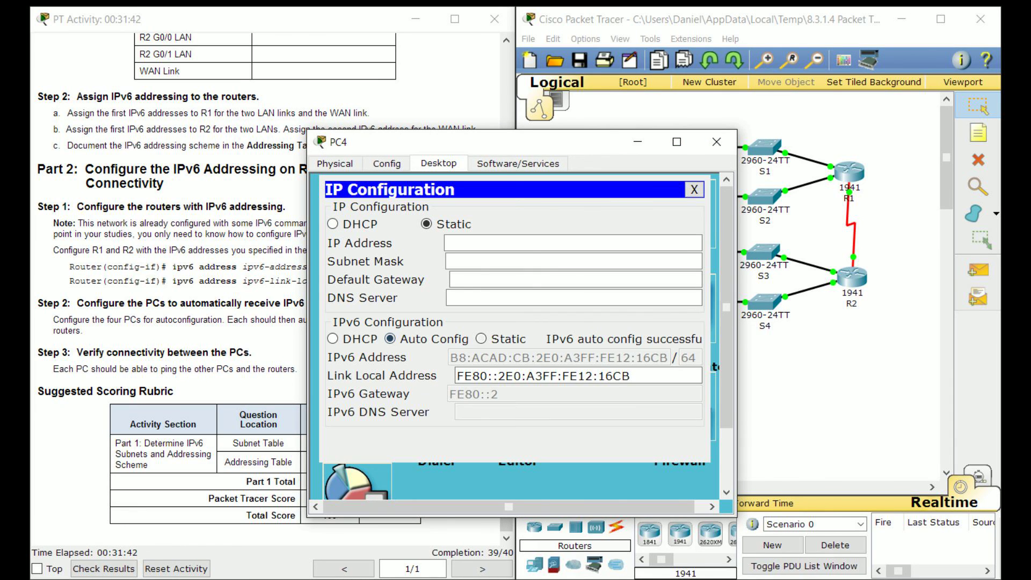
{"action": "left_click", "coordinate": [695, 189]}
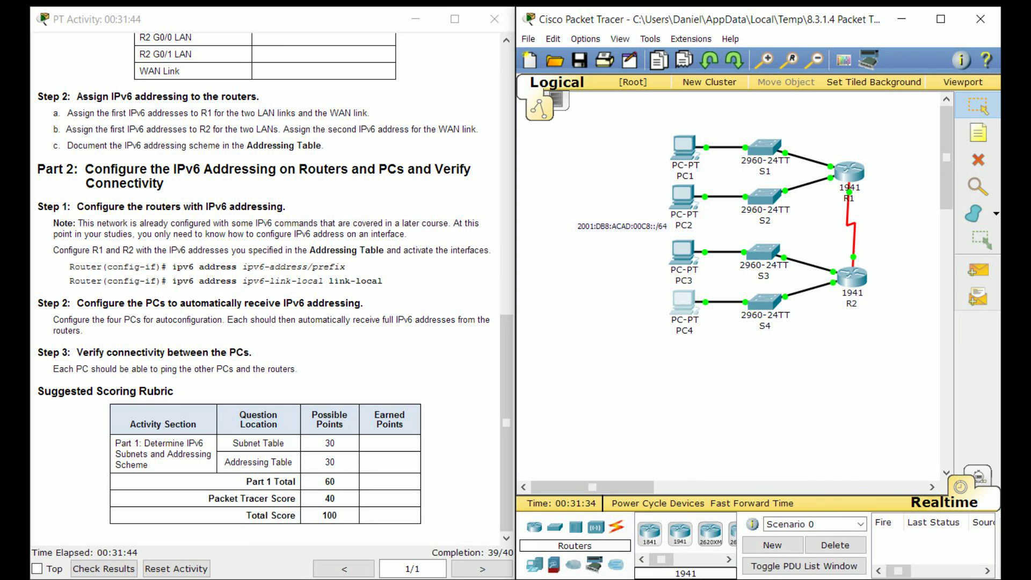